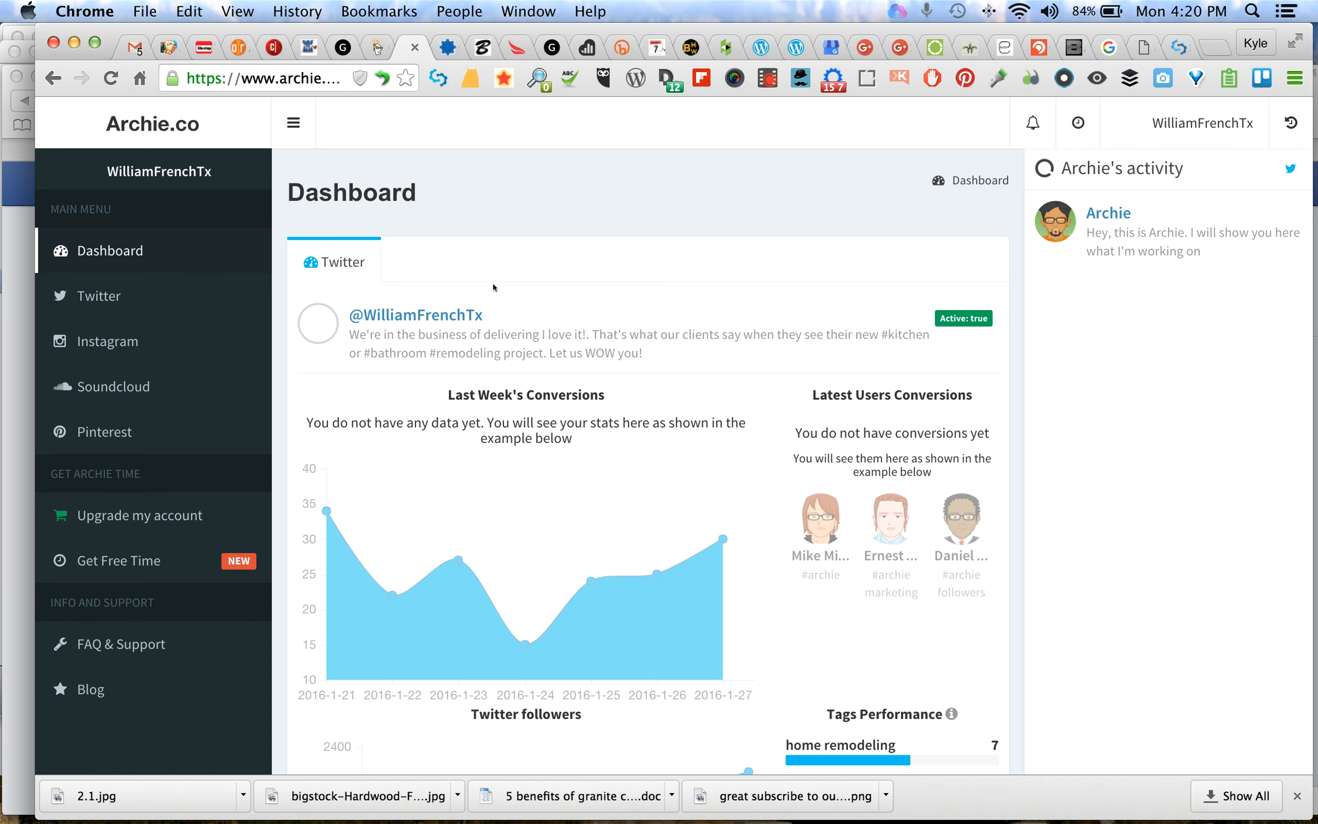
{"action": "mouse_move", "coordinate": [594, 266]}
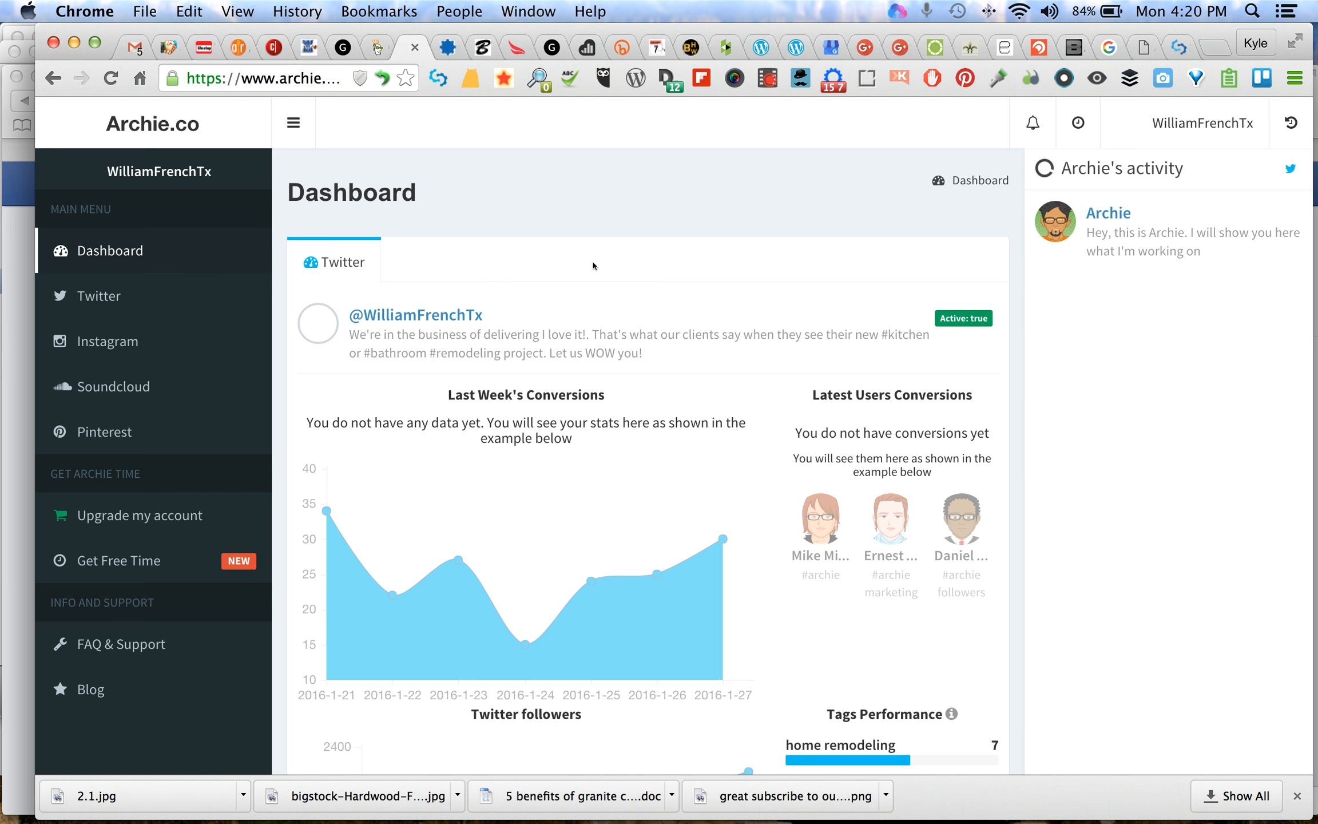
{"action": "mouse_move", "coordinate": [1139, 343]}
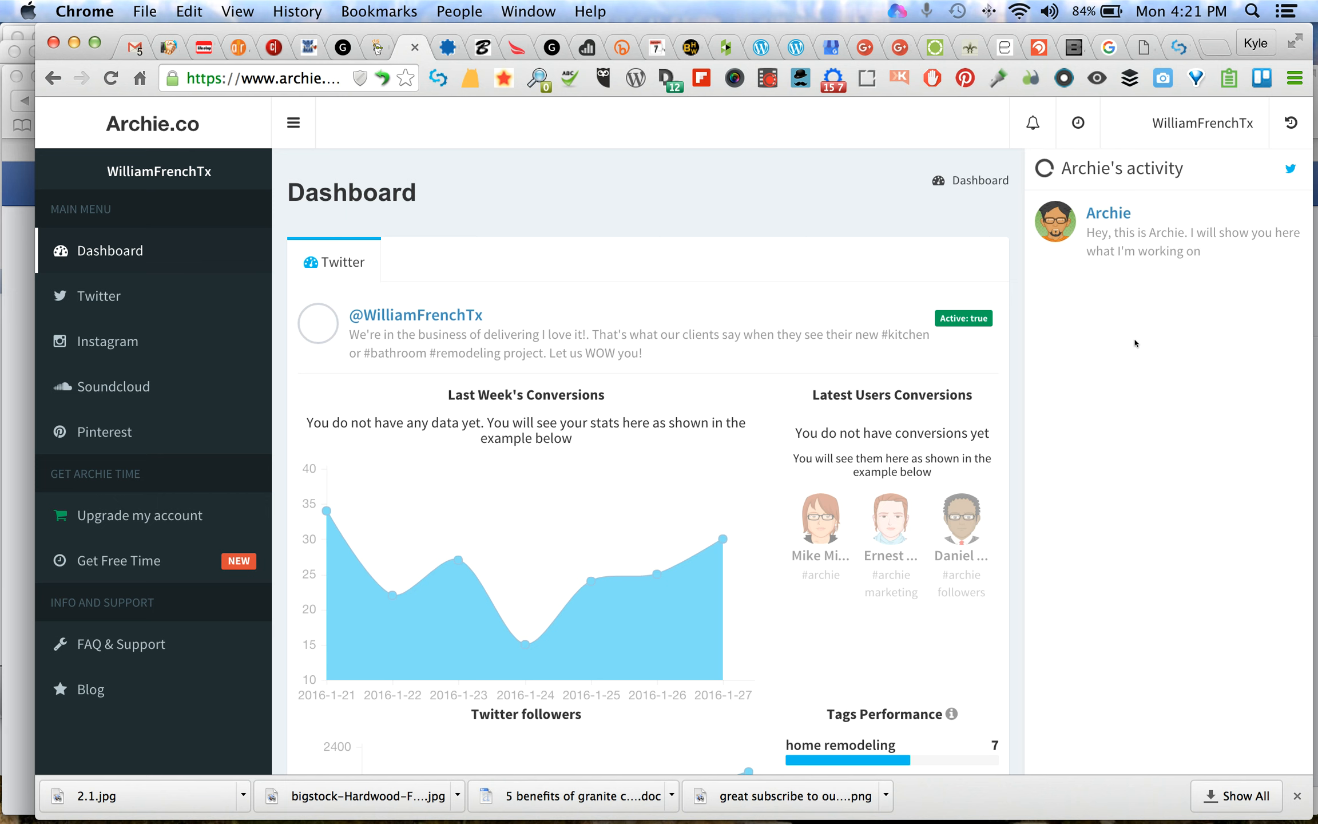
{"action": "mouse_move", "coordinate": [410, 99]}
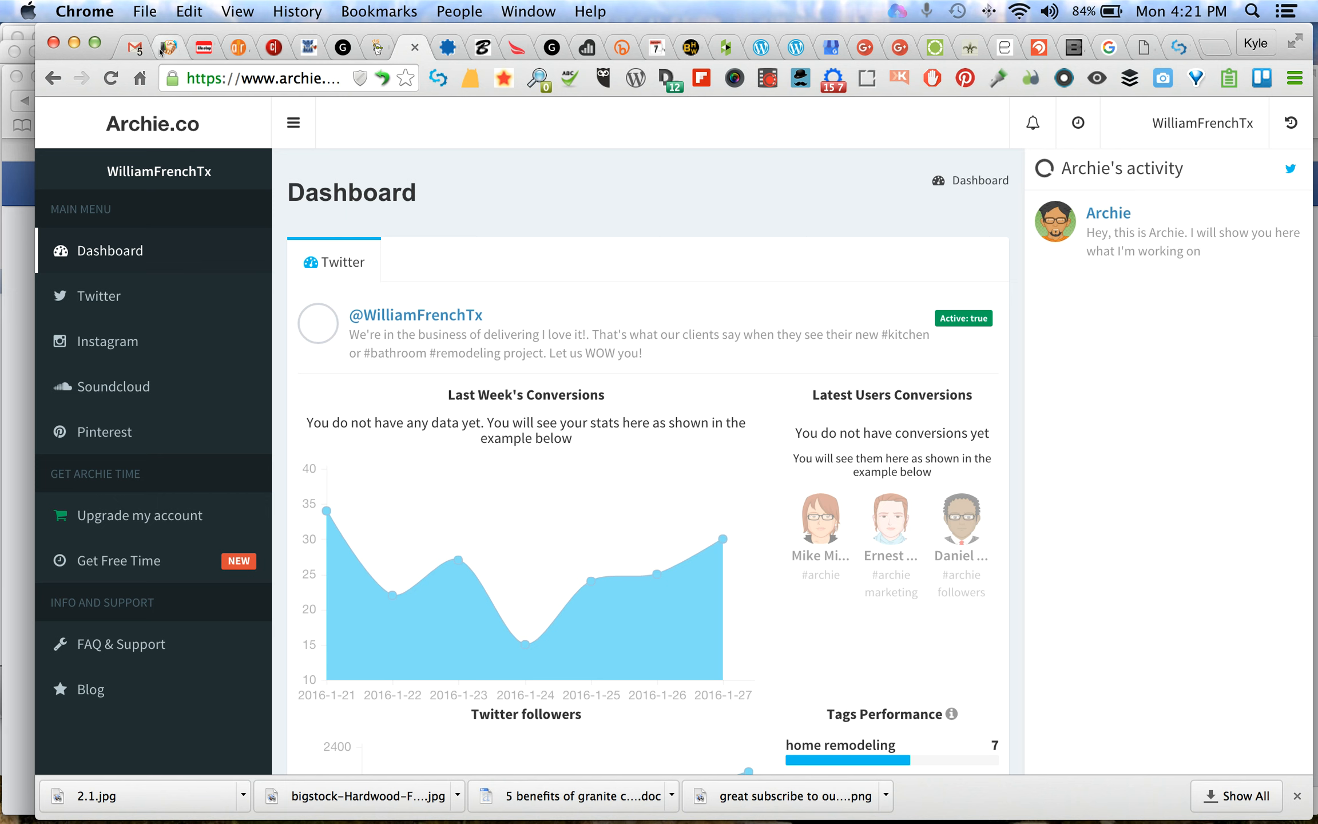
{"action": "mouse_move", "coordinate": [1205, 124]}
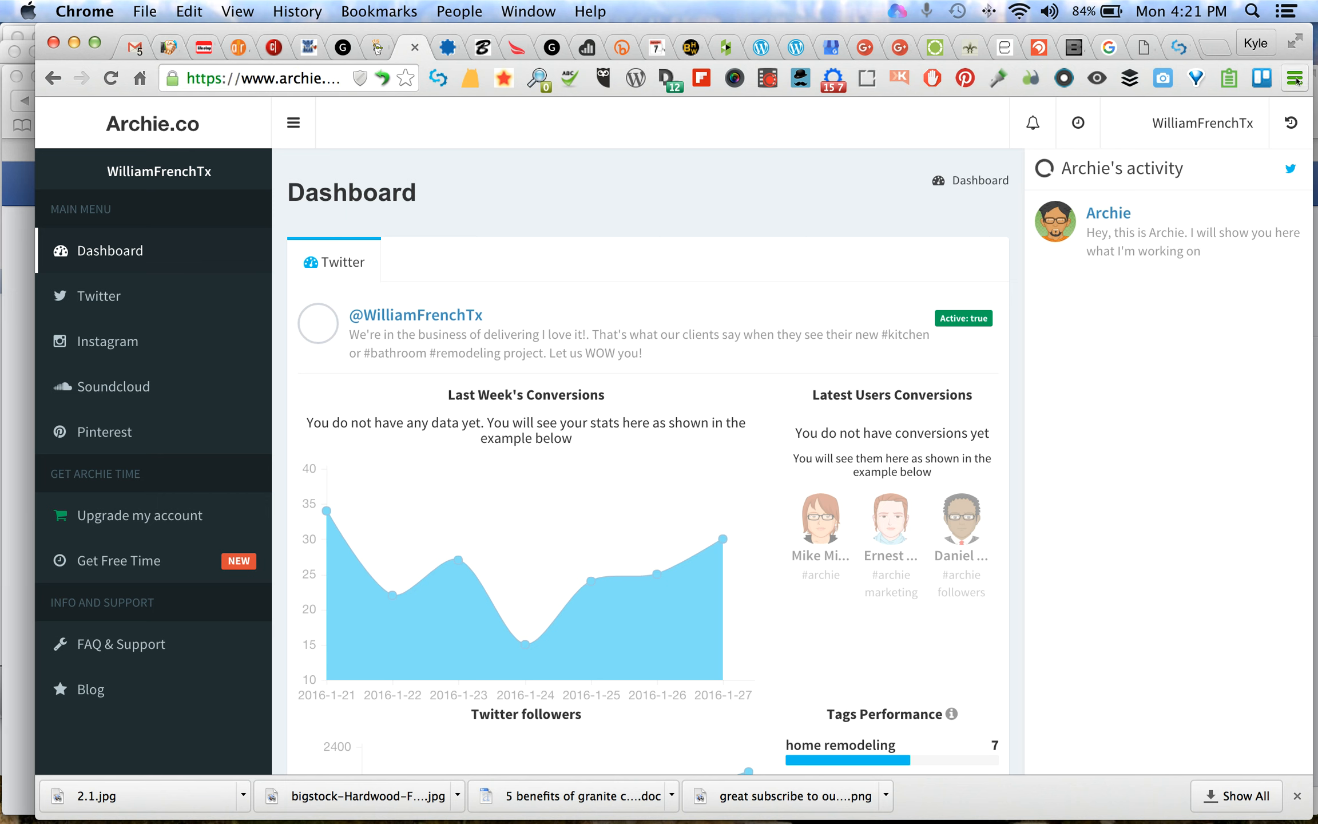
{"action": "mouse_move", "coordinate": [1302, 77]}
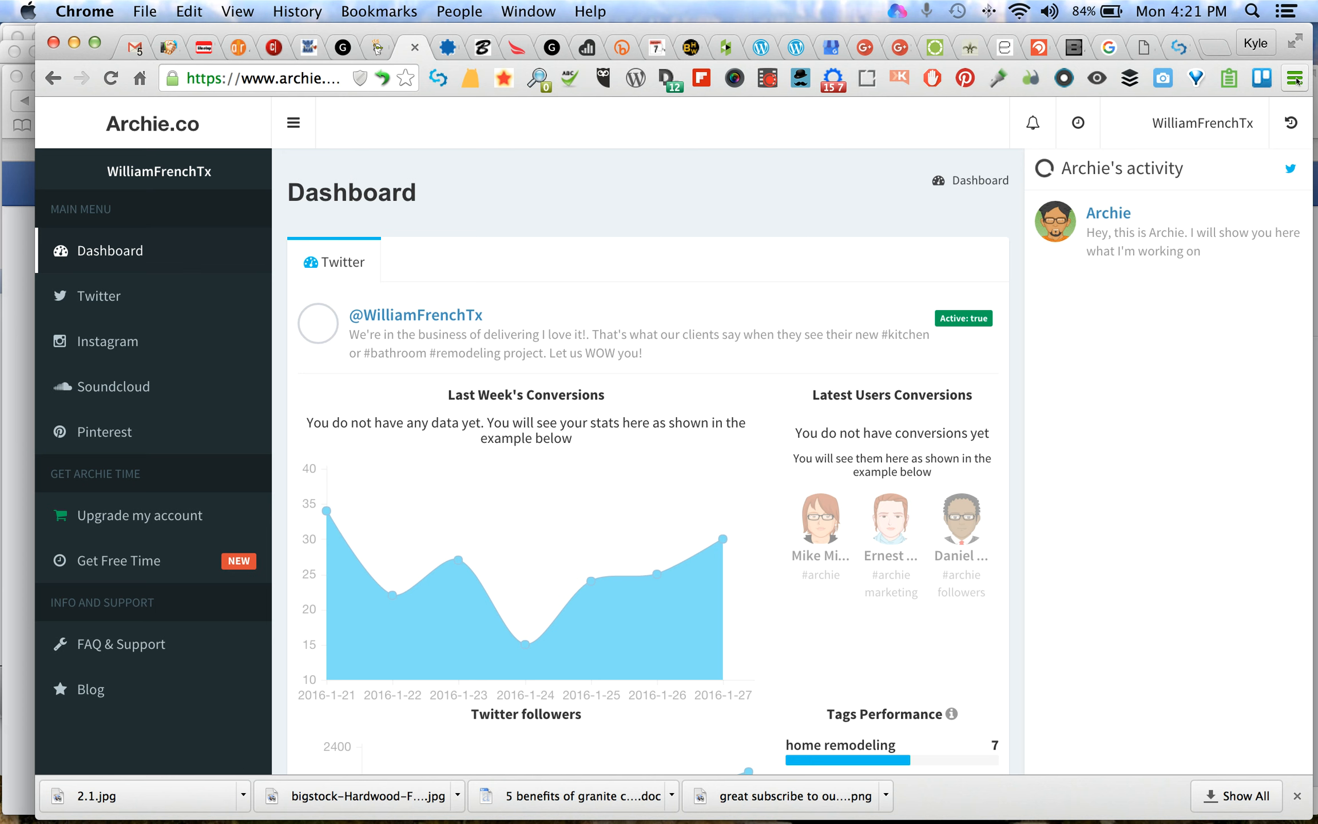
Bring up Chrome's main menu to reach More Tools while the Archie.co dashboard stays visible
{"action": "left_click", "coordinate": [1294, 78]}
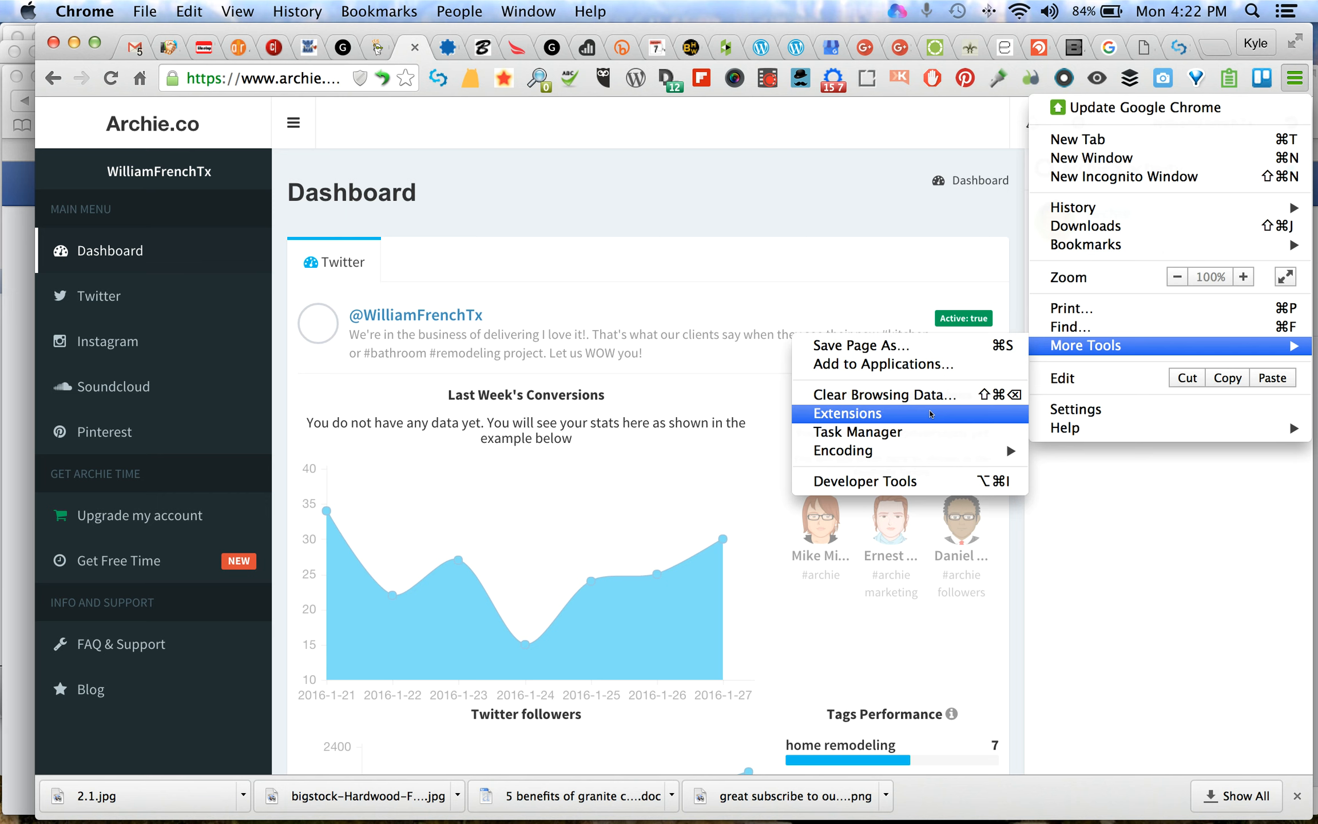
Reach the chrome://extensions page and review the installed list down to Zapier and Get more extensions
{"action": "left_click", "coordinate": [848, 413]}
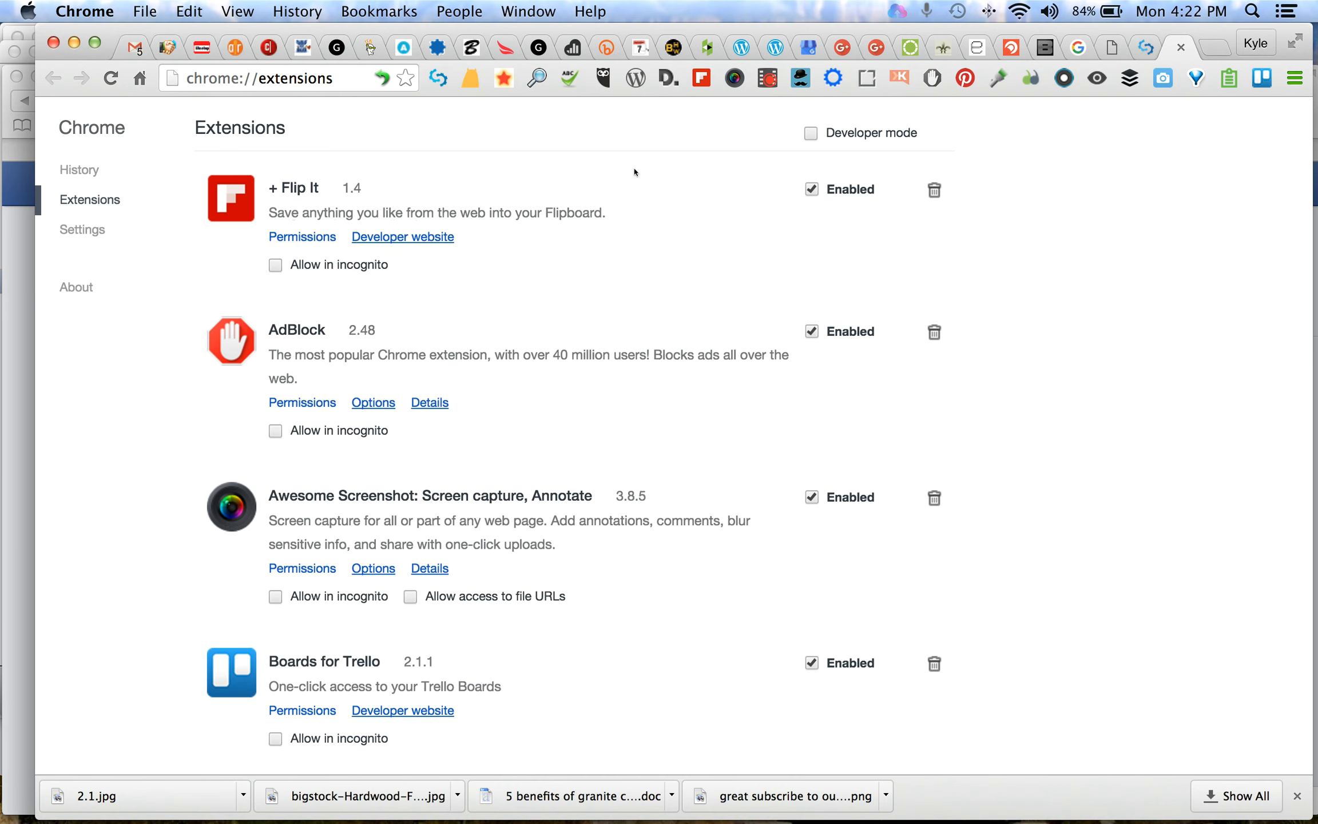
{"action": "scroll", "scroll_direction": "down", "scroll_amount": 3}
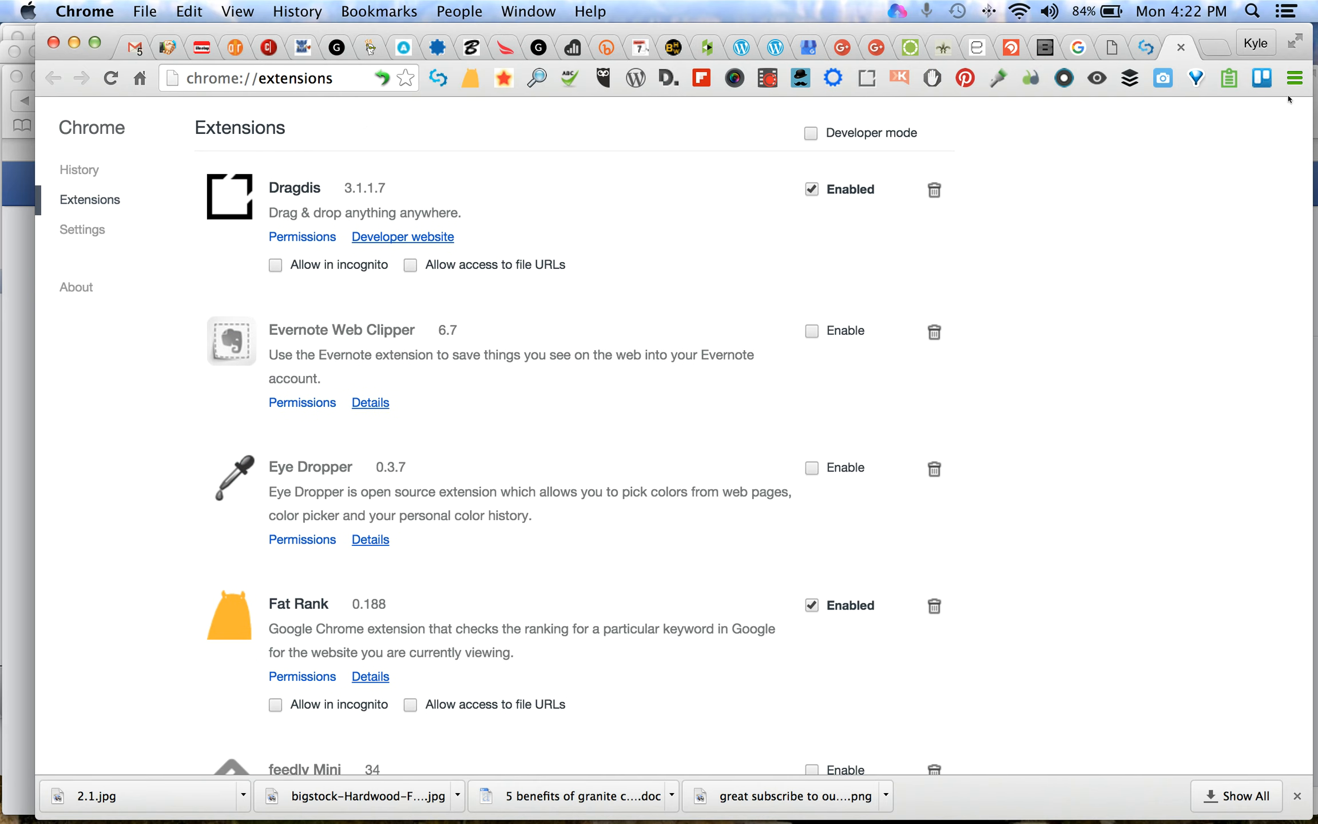
{"action": "left_click", "coordinate": [1296, 78]}
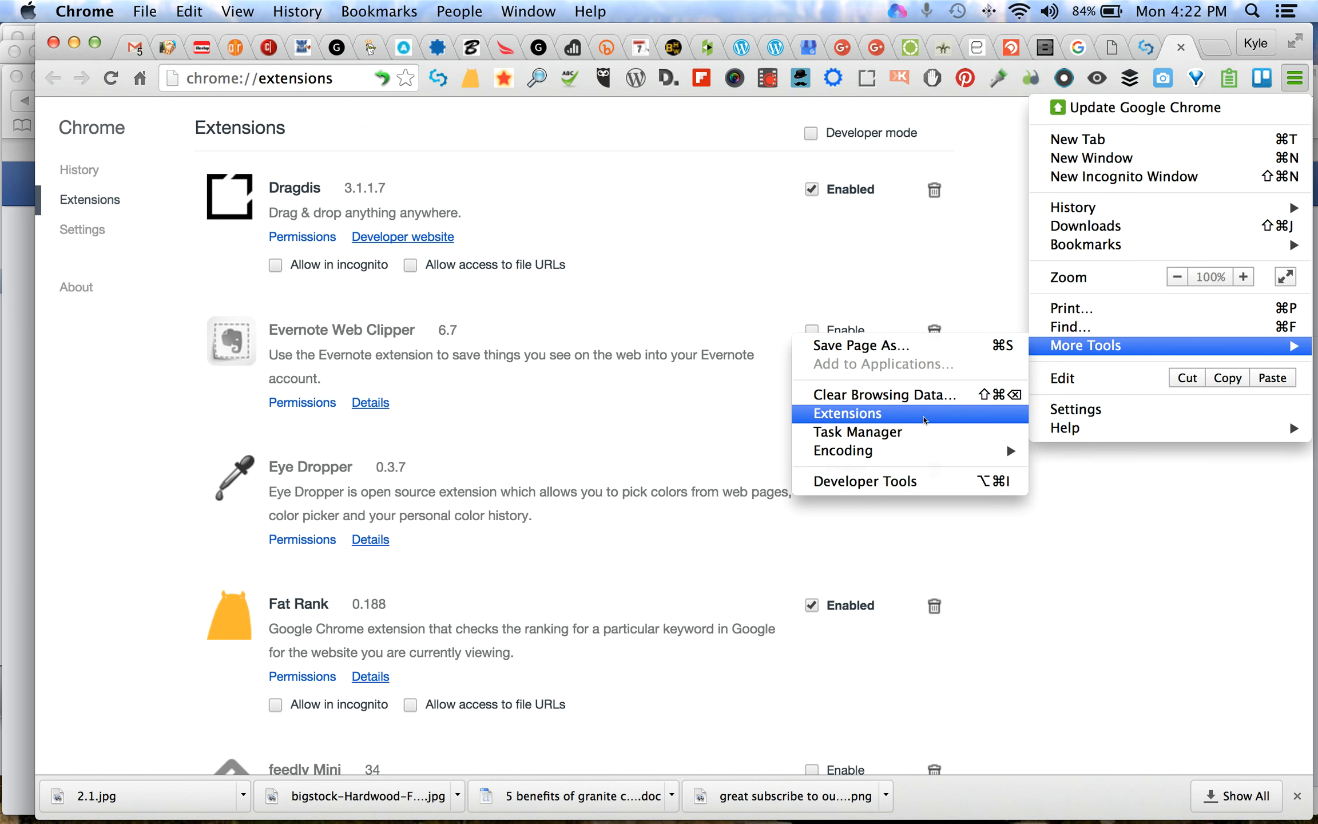
{"action": "mouse_move", "coordinate": [939, 447]}
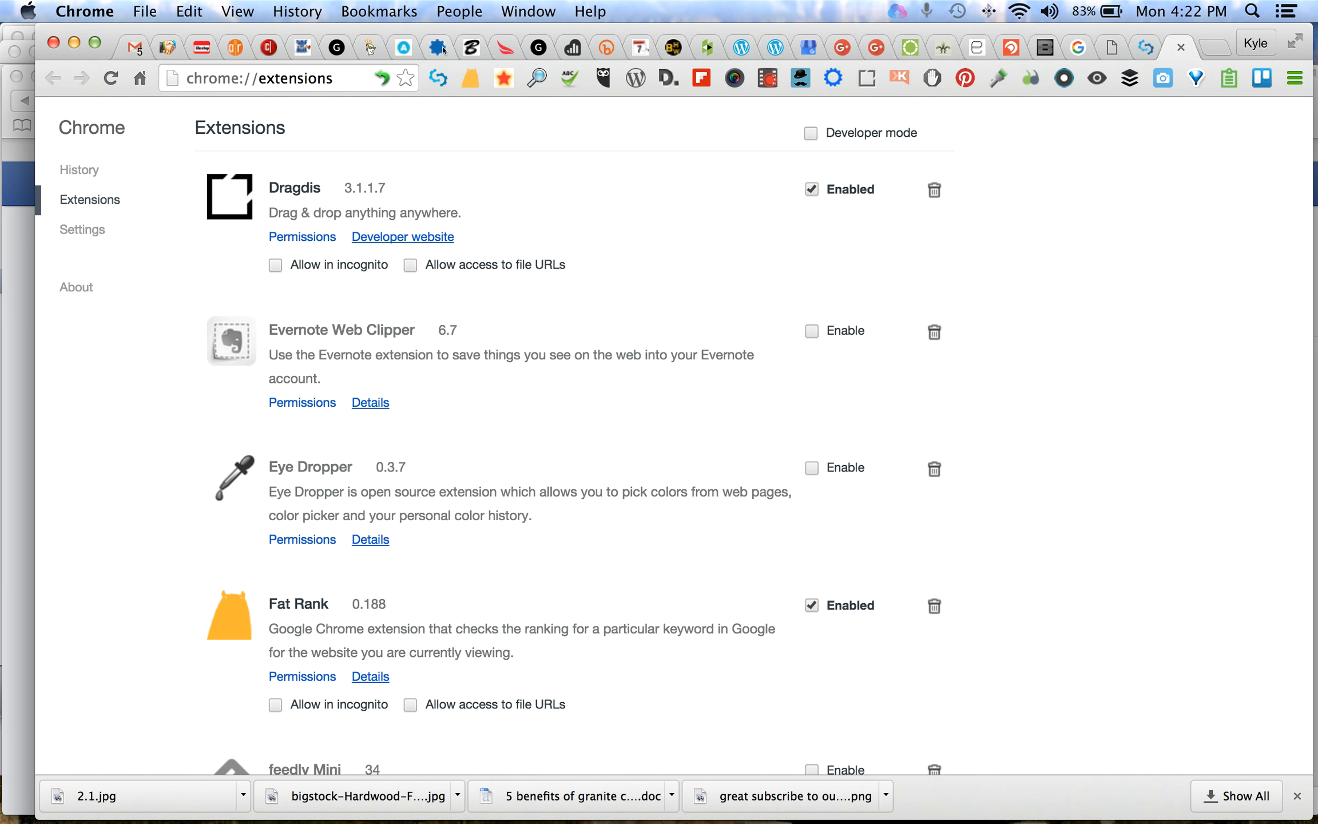
{"action": "mouse_move", "coordinate": [1103, 95]}
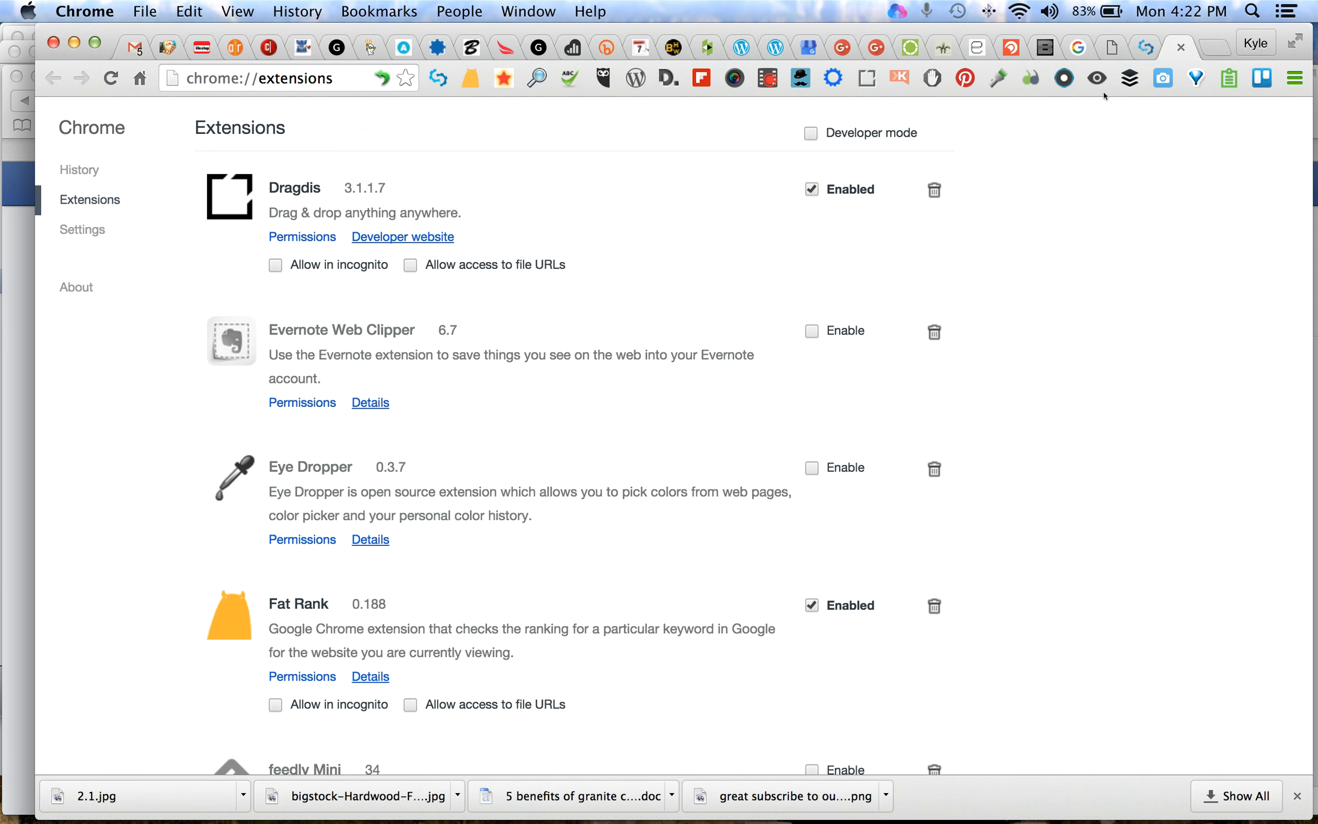
{"action": "mouse_move", "coordinate": [389, 383]}
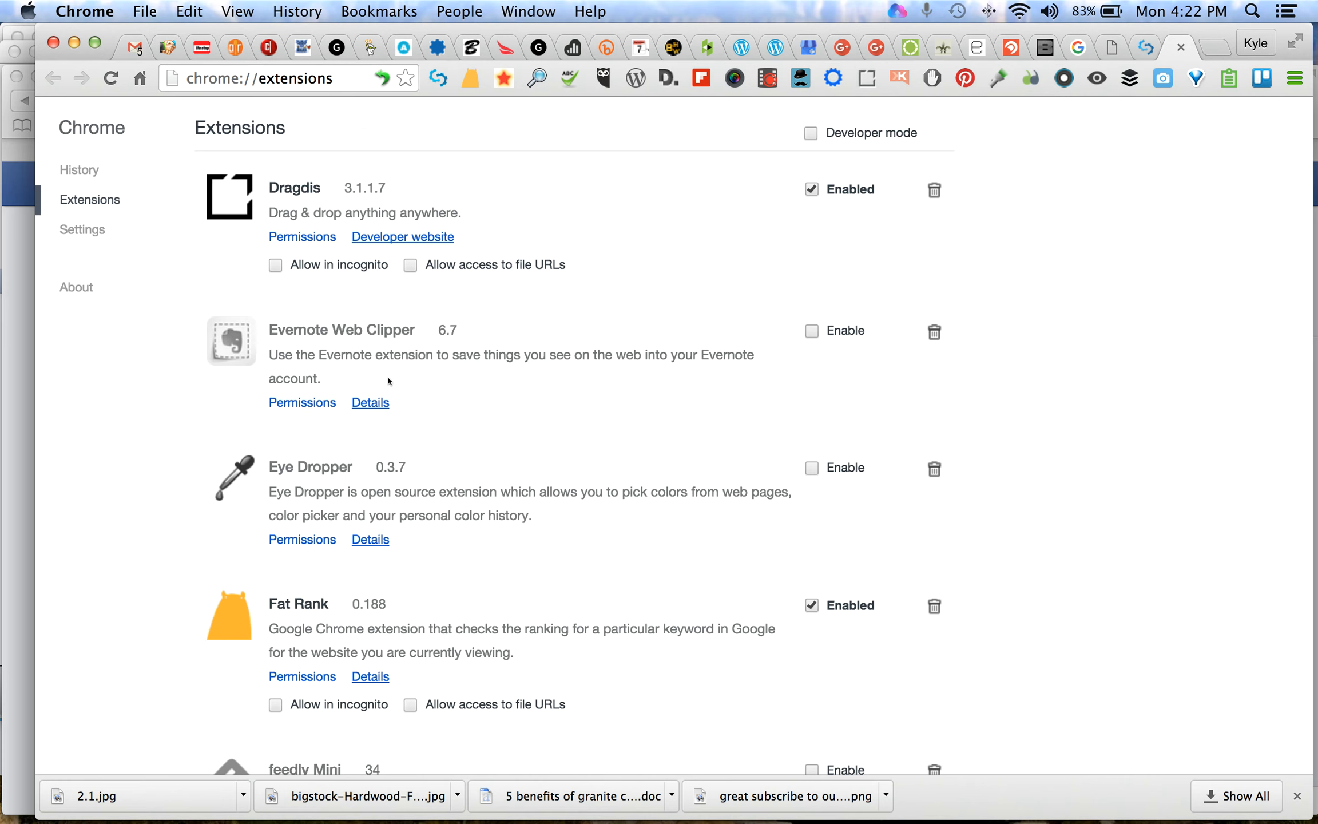
{"action": "scroll", "scroll_direction": "down", "scroll_amount": 3}
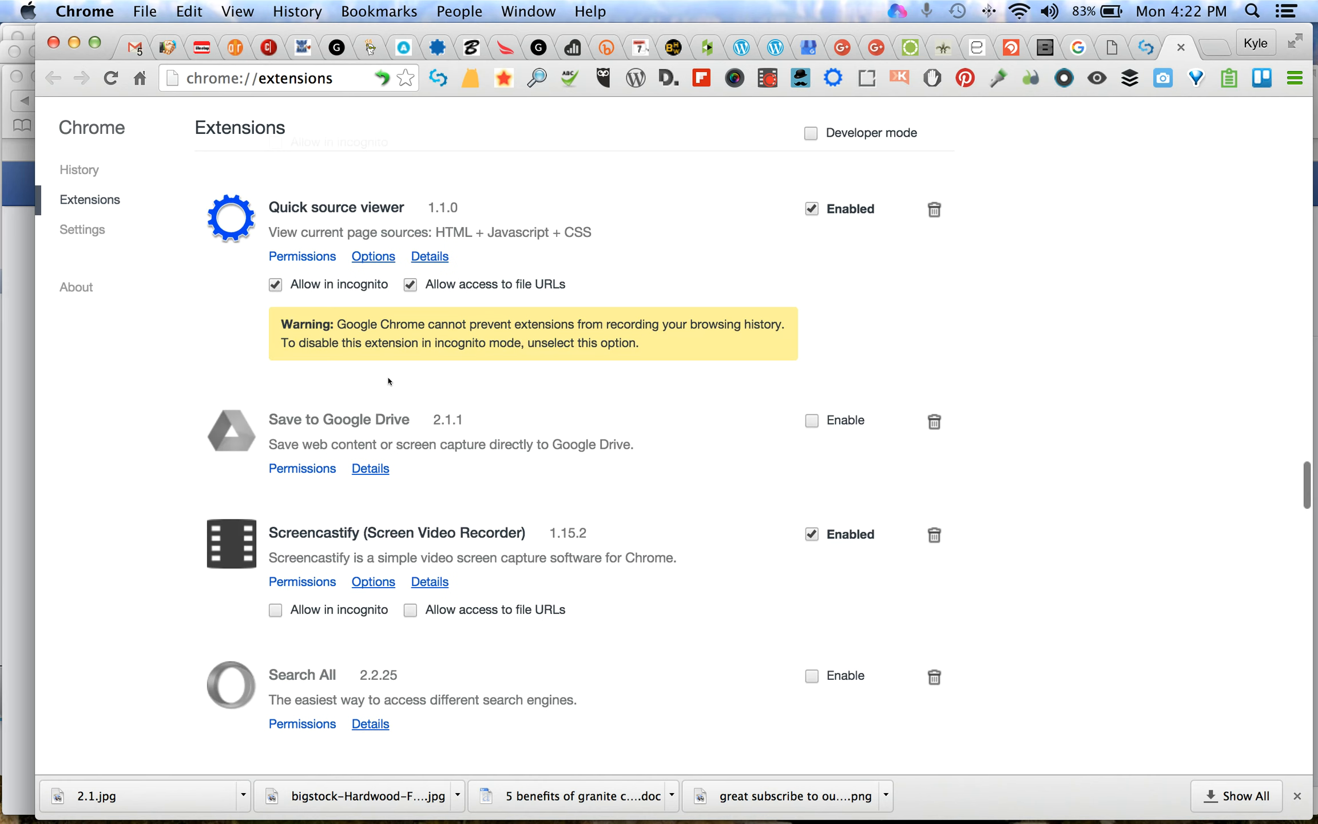
{"action": "scroll", "scroll_direction": "down", "scroll_amount": 3}
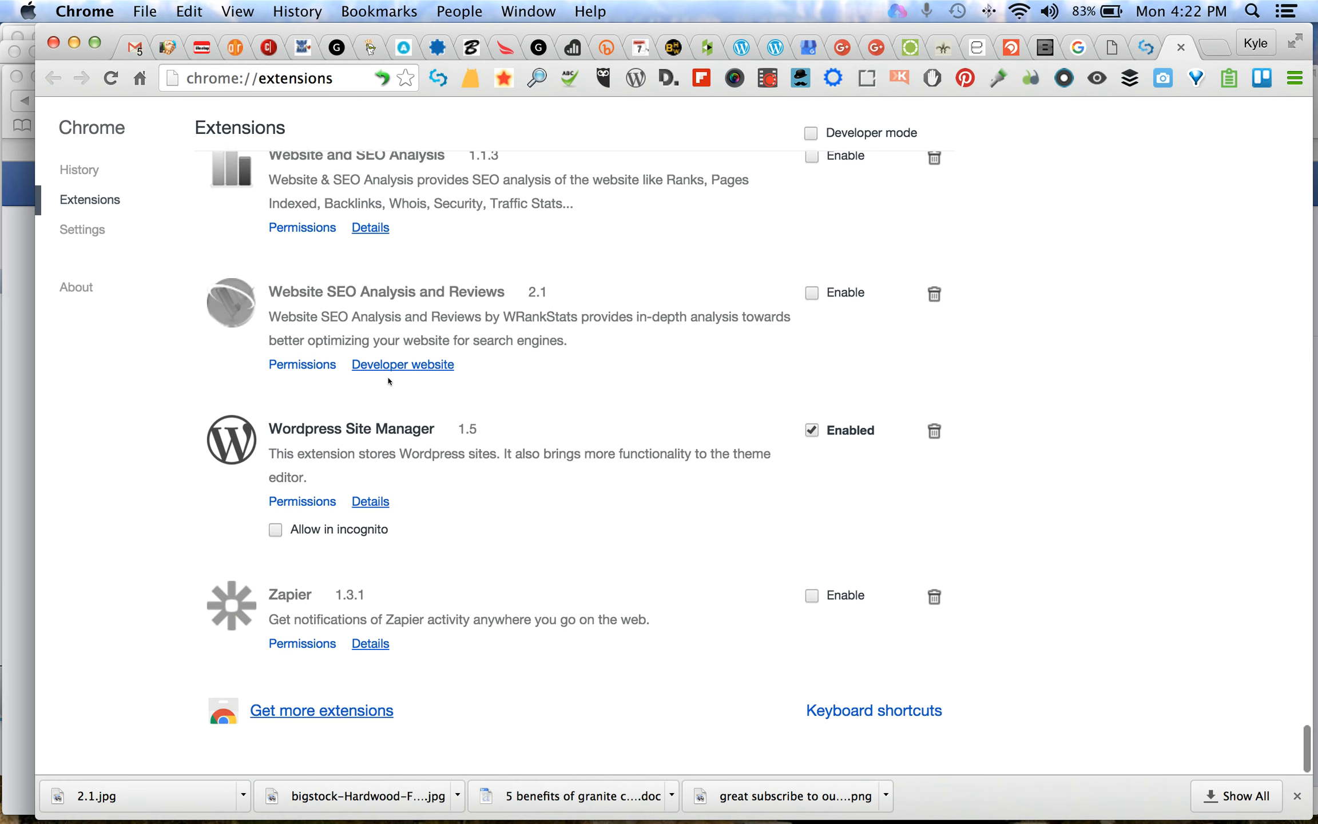
{"action": "mouse_move", "coordinate": [321, 710]}
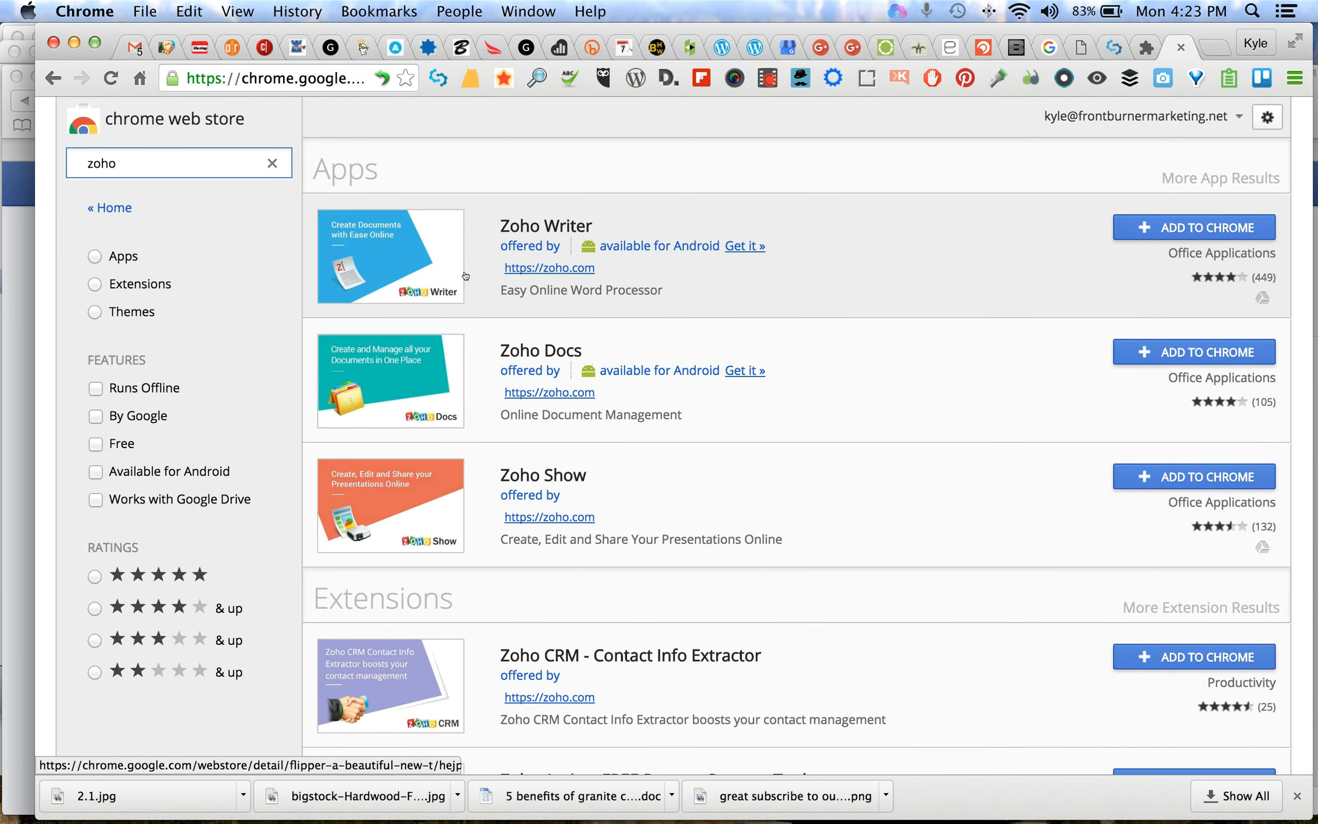
Search the Chrome Web Store for 'zoho' and browse the apps, extensions and themes results
{"action": "left_click", "coordinate": [178, 163]}
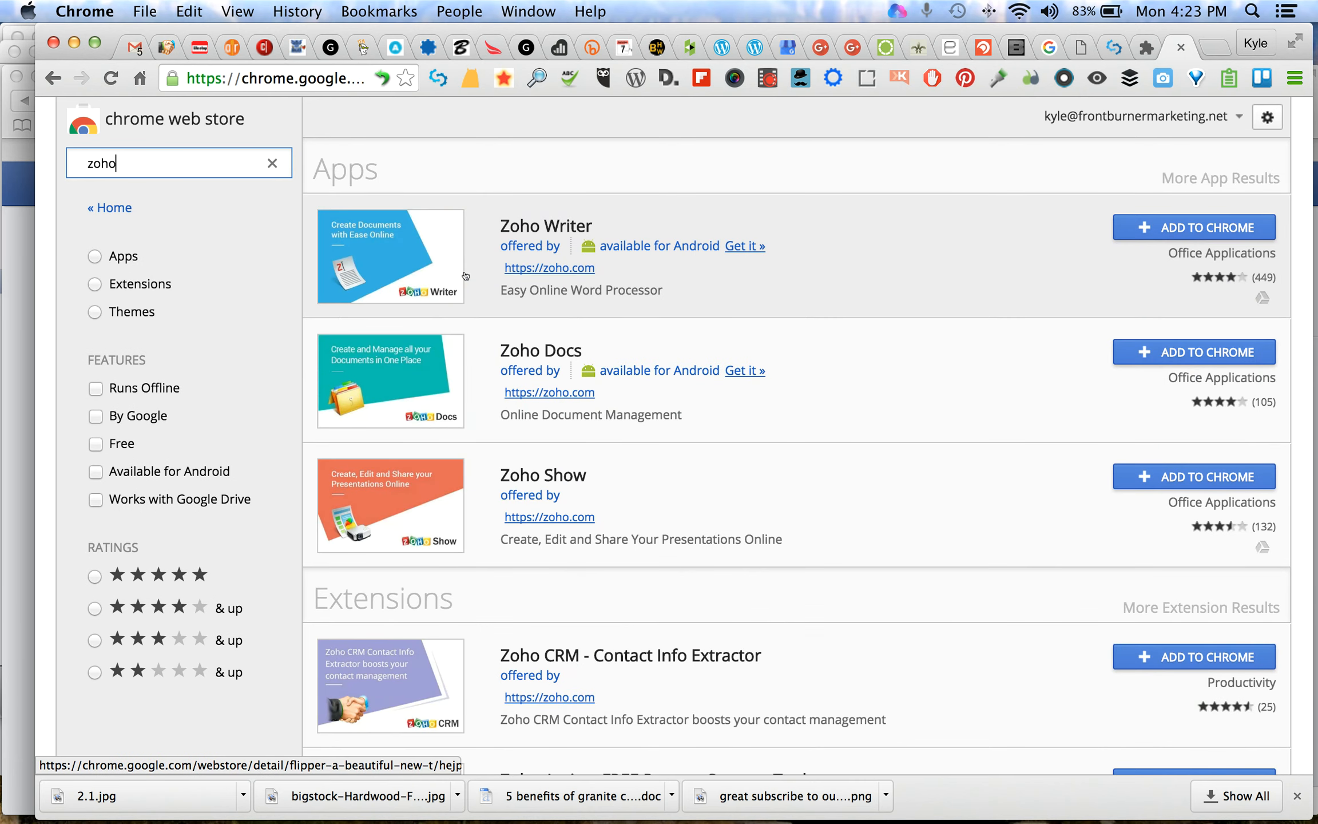
{"action": "scroll", "scroll_direction": "down", "scroll_amount": 3}
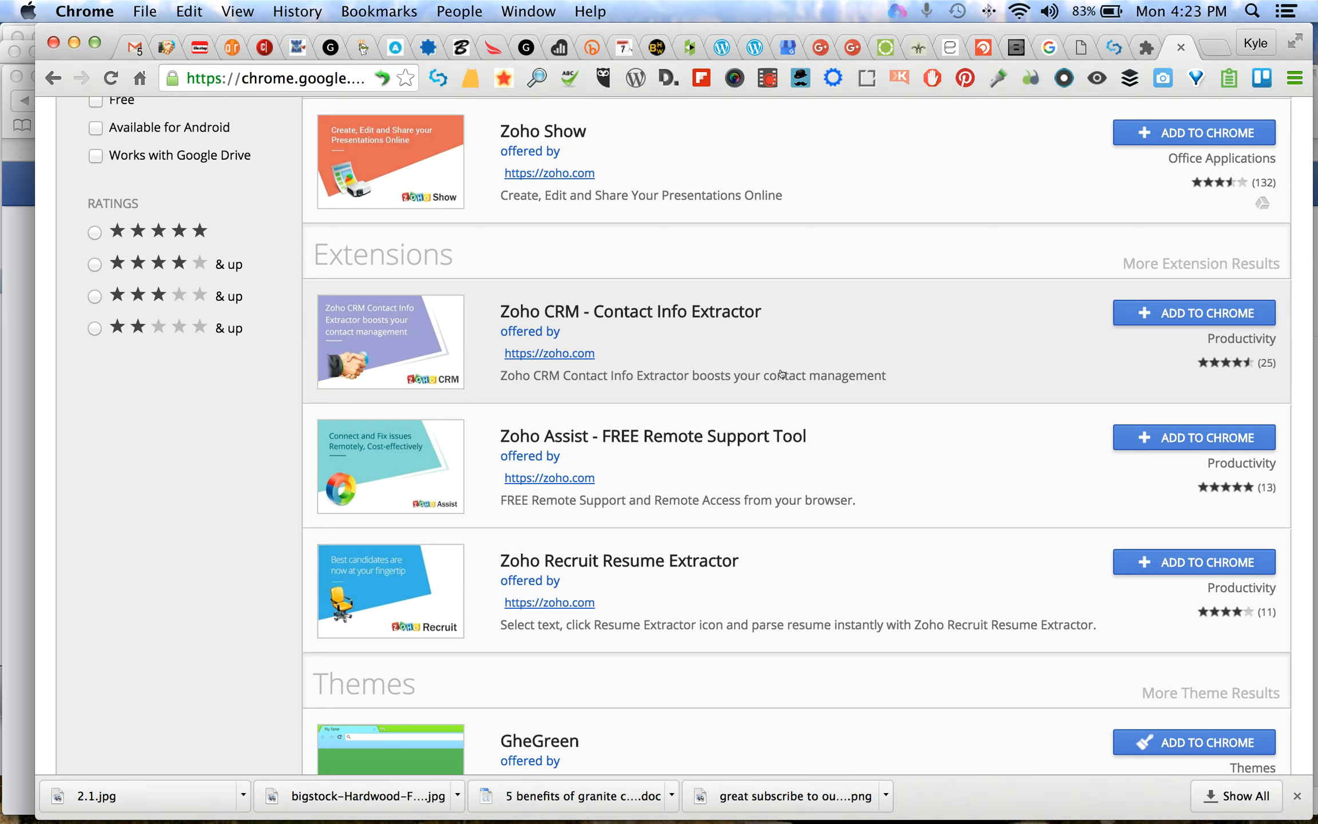
{"action": "scroll", "scroll_direction": "up", "scroll_amount": 3}
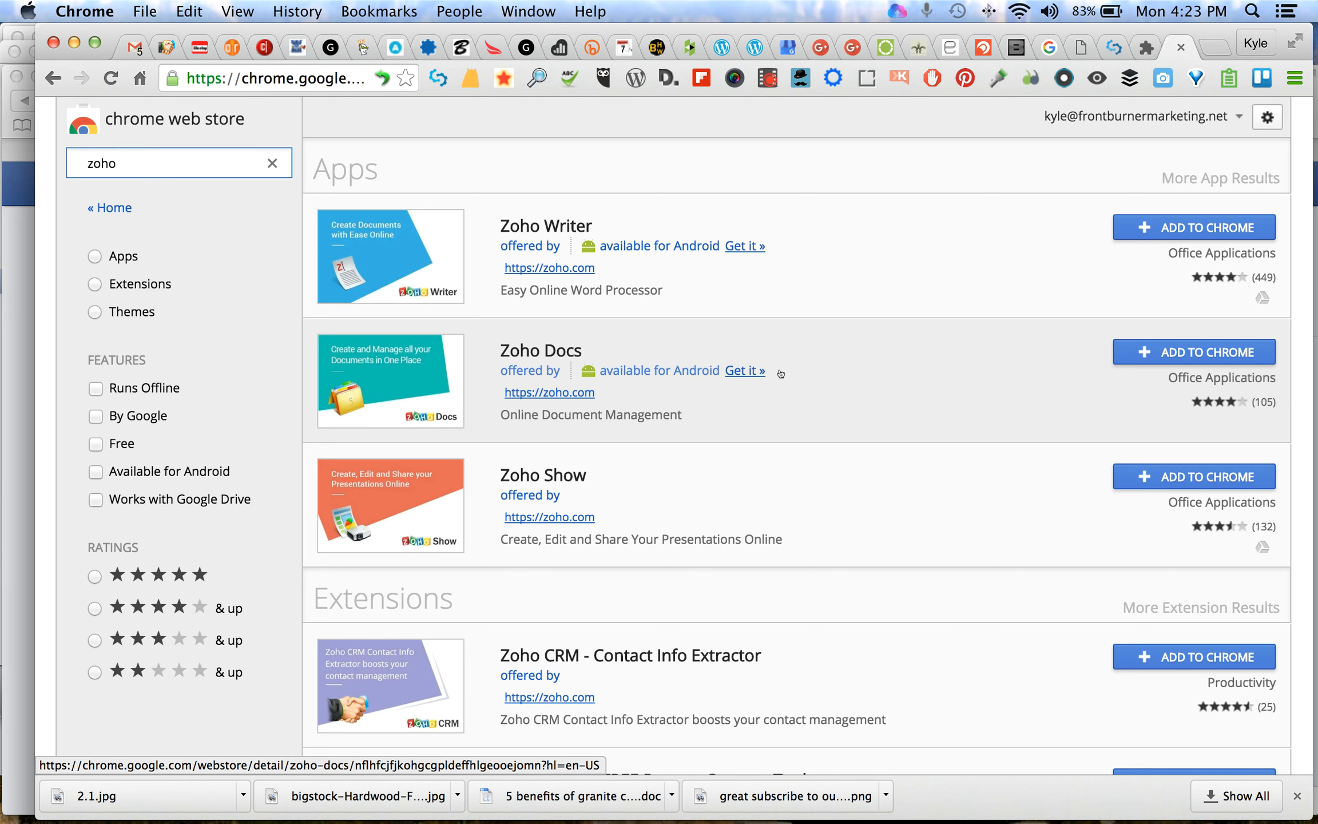
{"action": "mouse_move", "coordinate": [907, 403]}
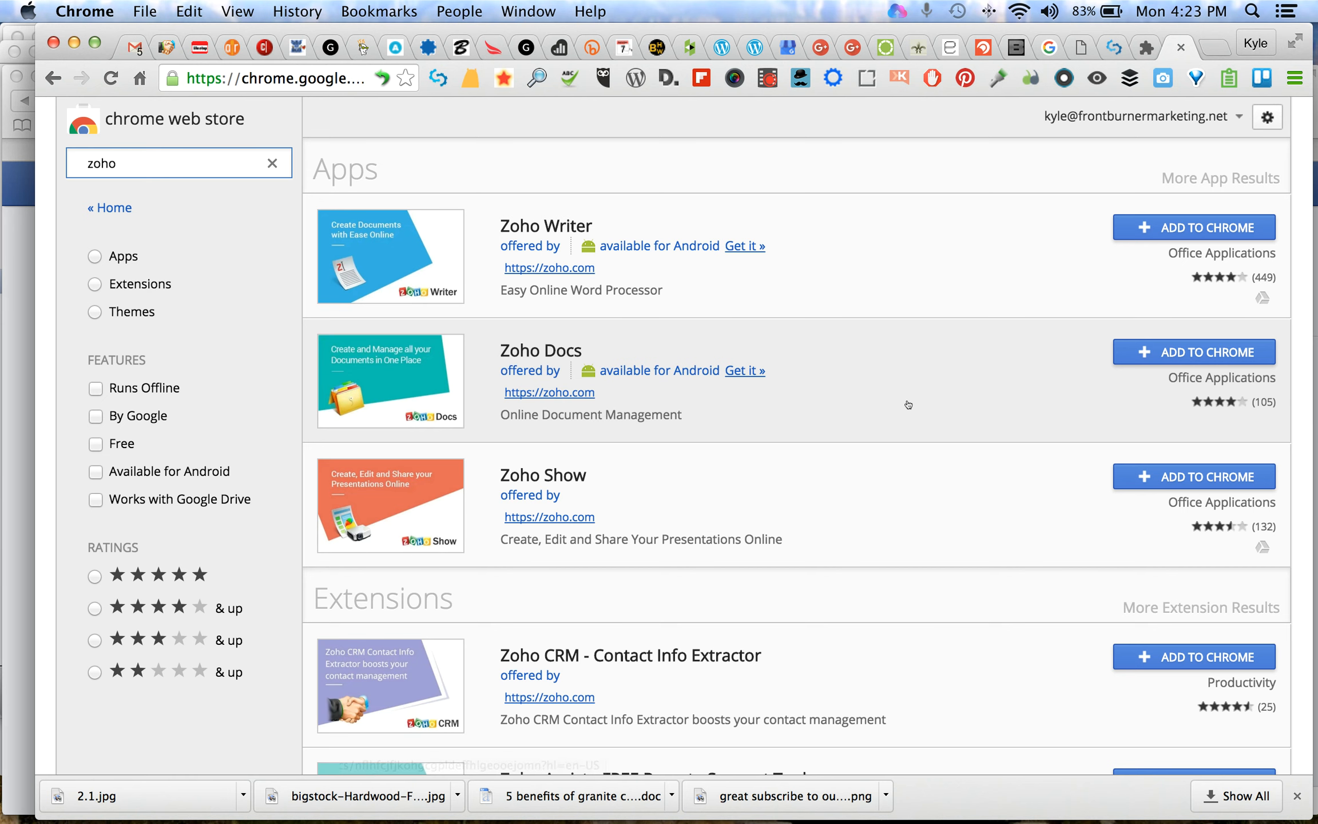
{"action": "scroll", "scroll_direction": "down", "scroll_amount": 3}
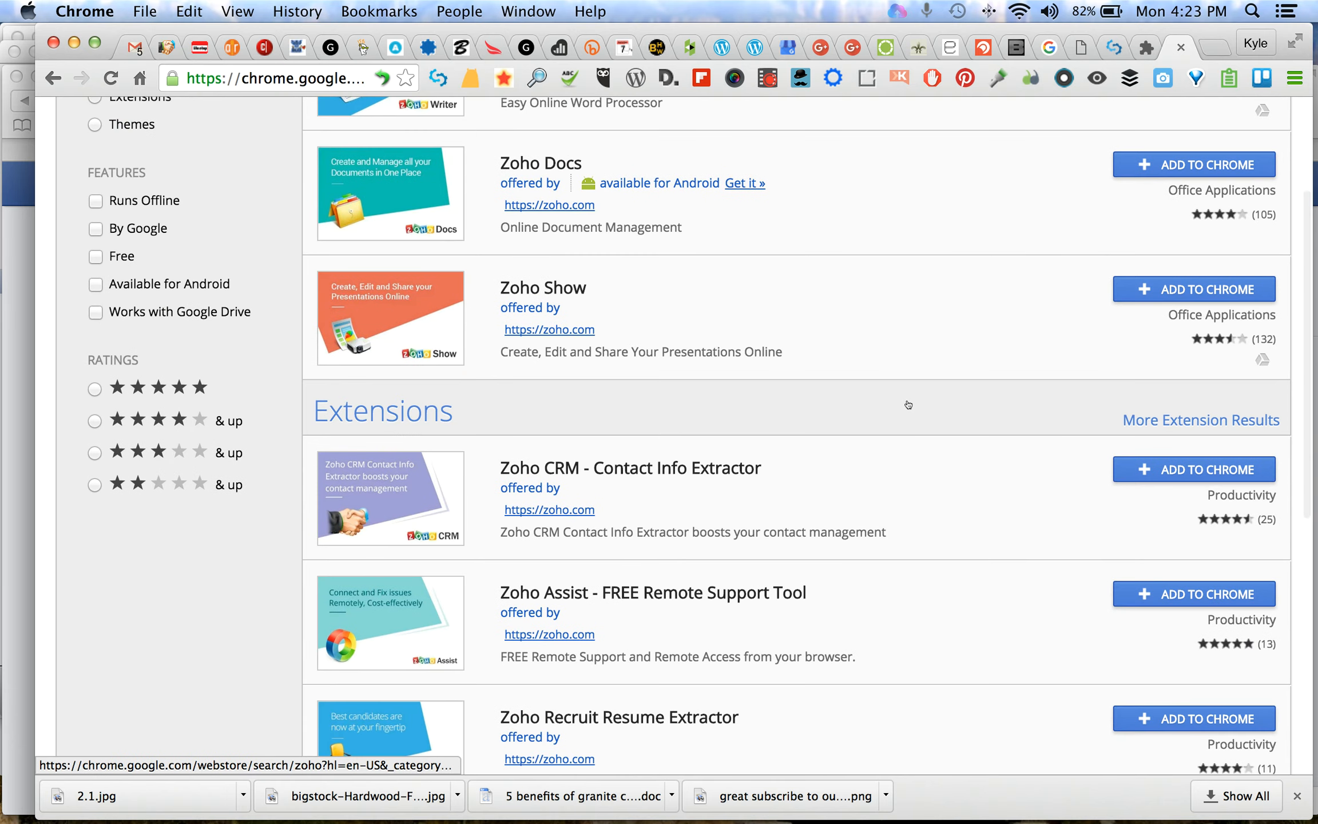
{"action": "scroll", "scroll_direction": "down", "scroll_amount": 3}
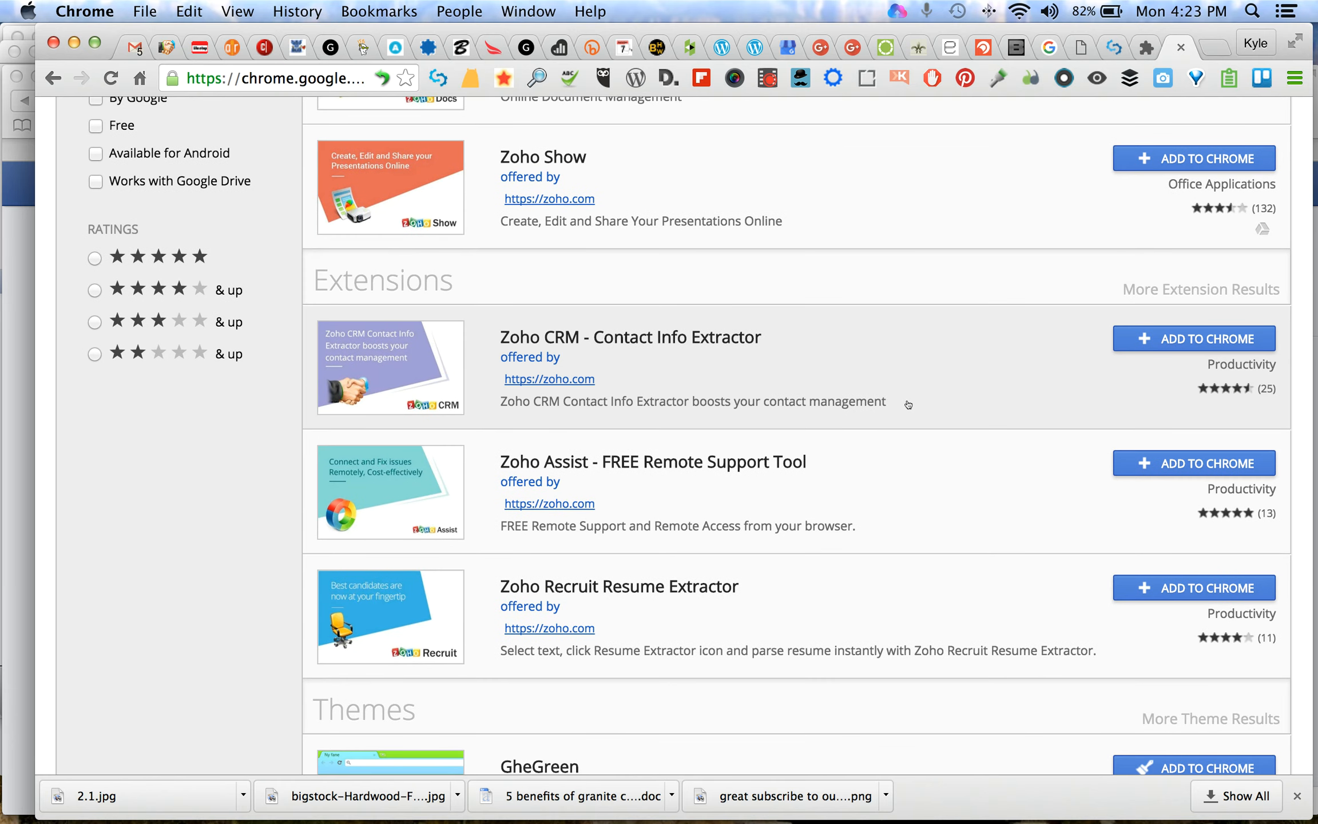
{"action": "mouse_move", "coordinate": [1222, 445]}
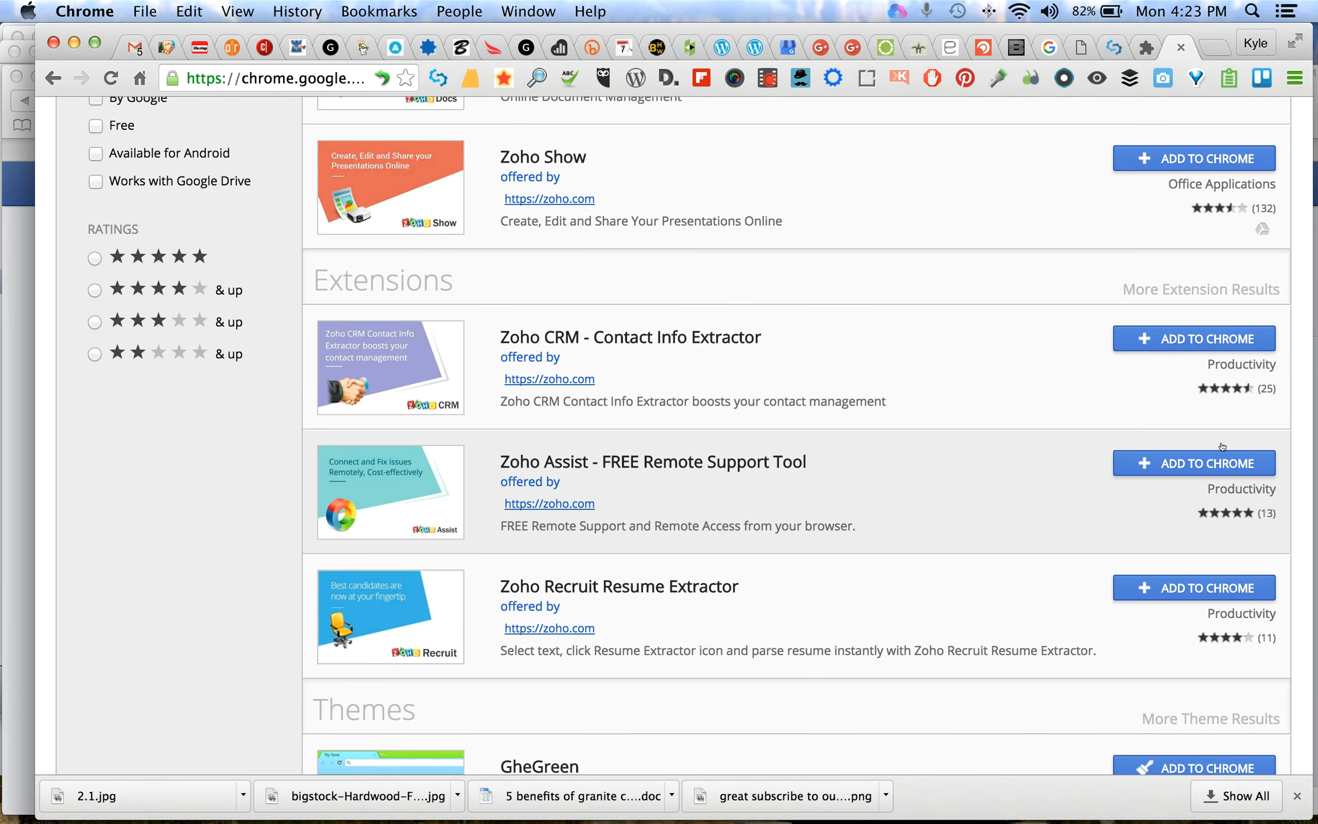
{"action": "mouse_move", "coordinate": [1221, 392]}
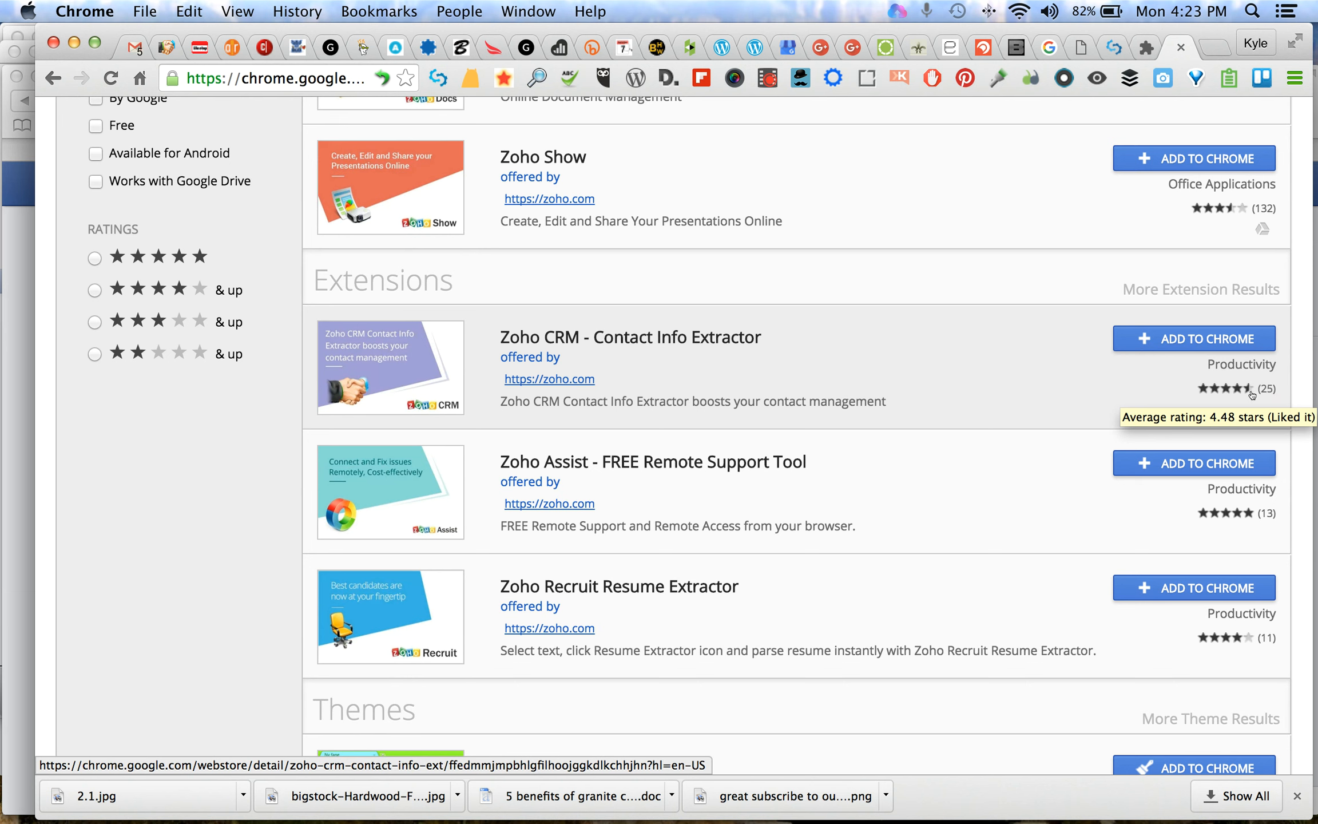
{"action": "mouse_move", "coordinate": [1253, 393]}
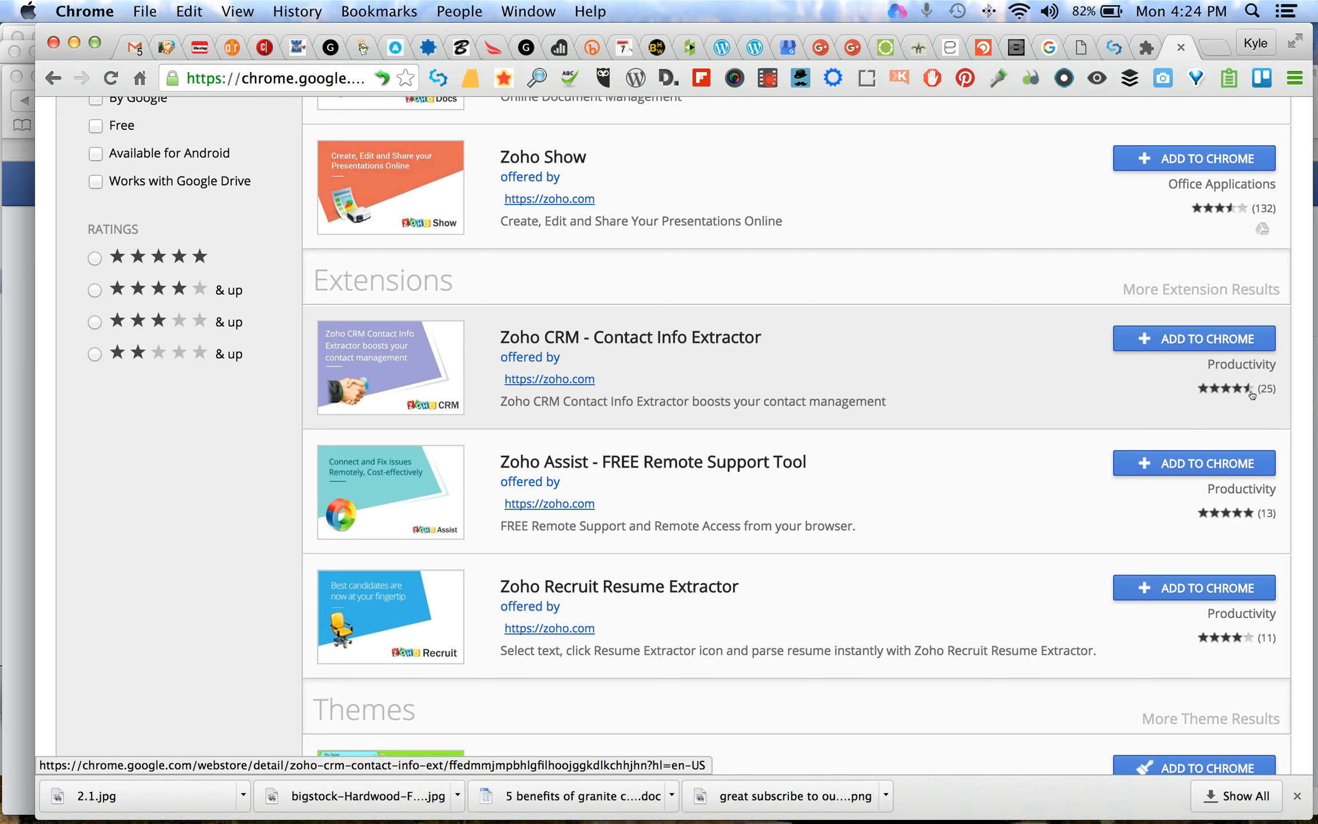
{"action": "mouse_move", "coordinate": [882, 397]}
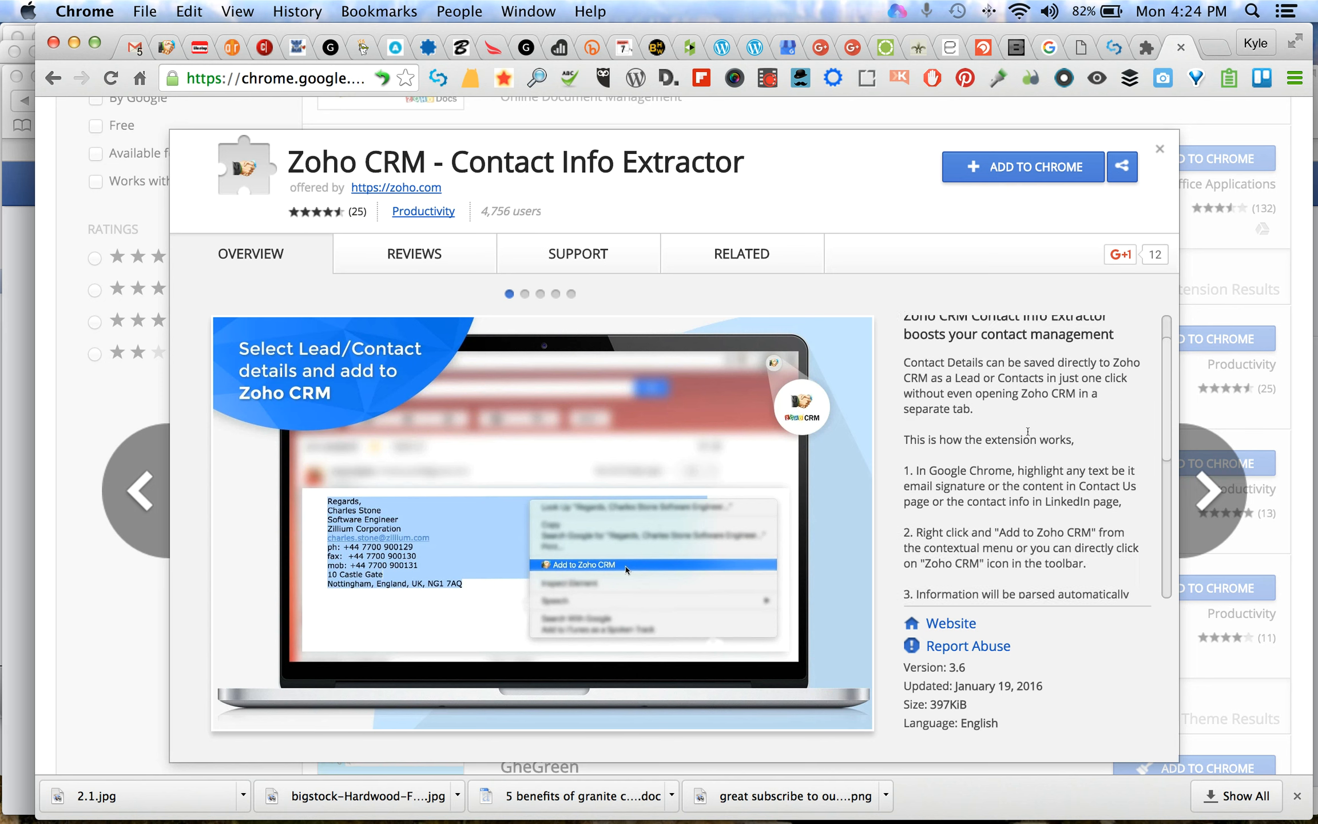
{"action": "scroll", "scroll_direction": "up", "scroll_amount": 3}
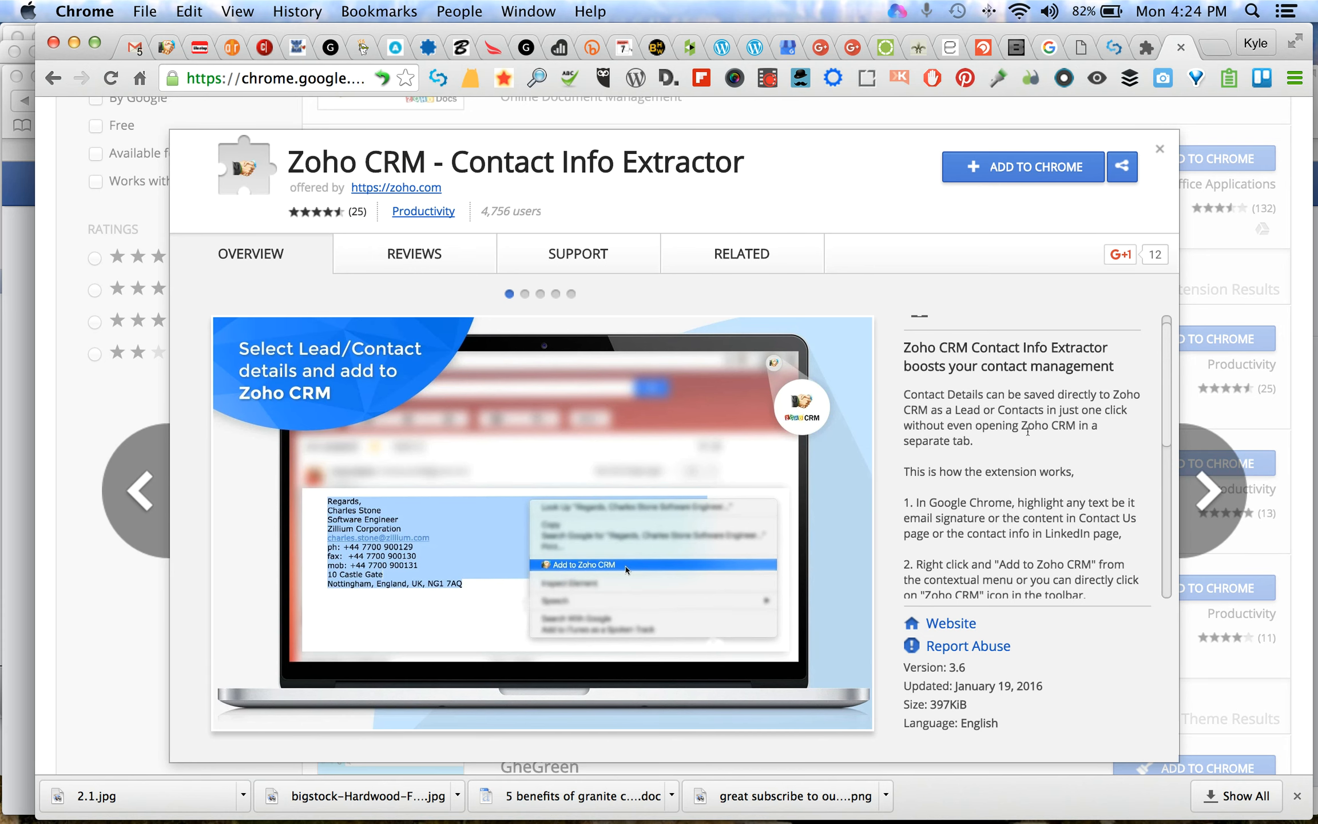
{"action": "left_click", "coordinate": [1205, 490]}
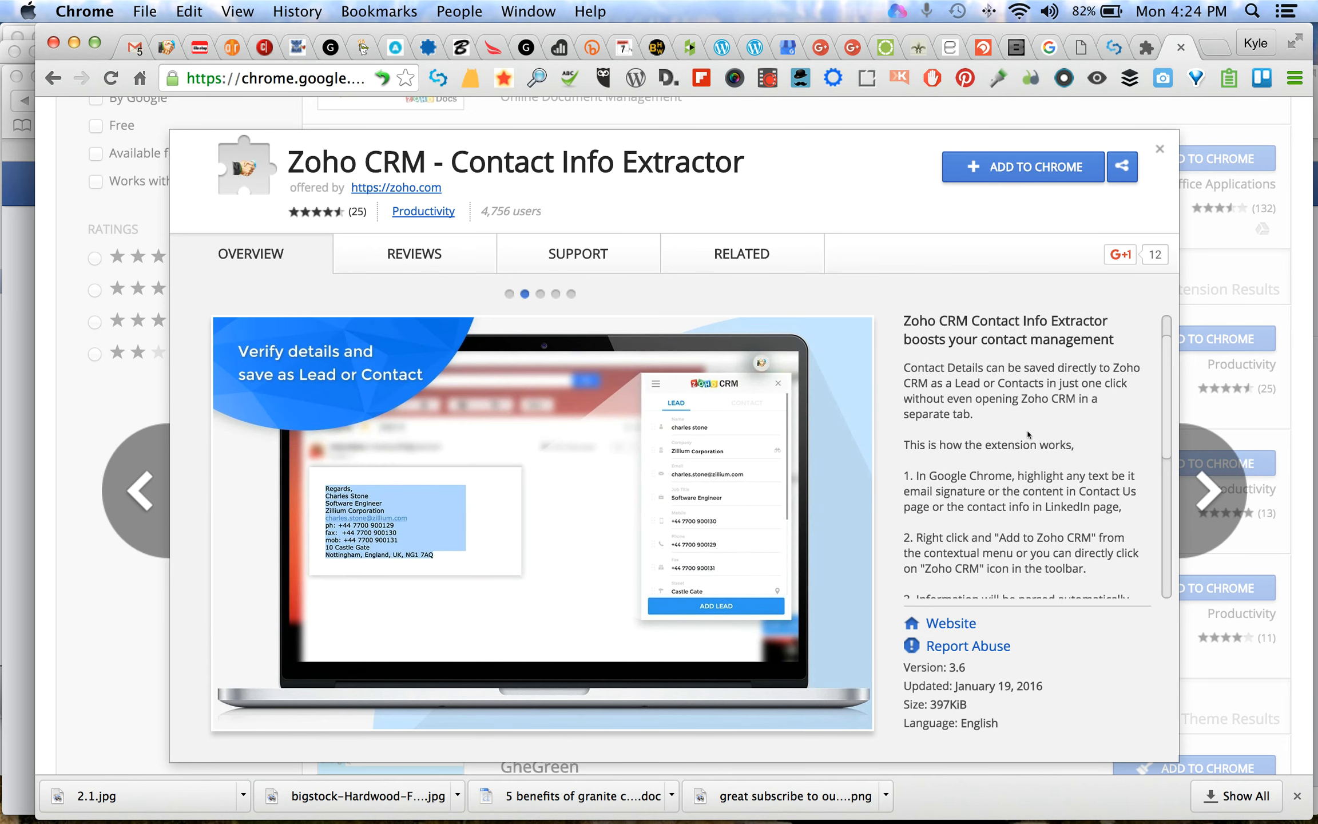
{"action": "scroll", "scroll_direction": "down", "scroll_amount": 3}
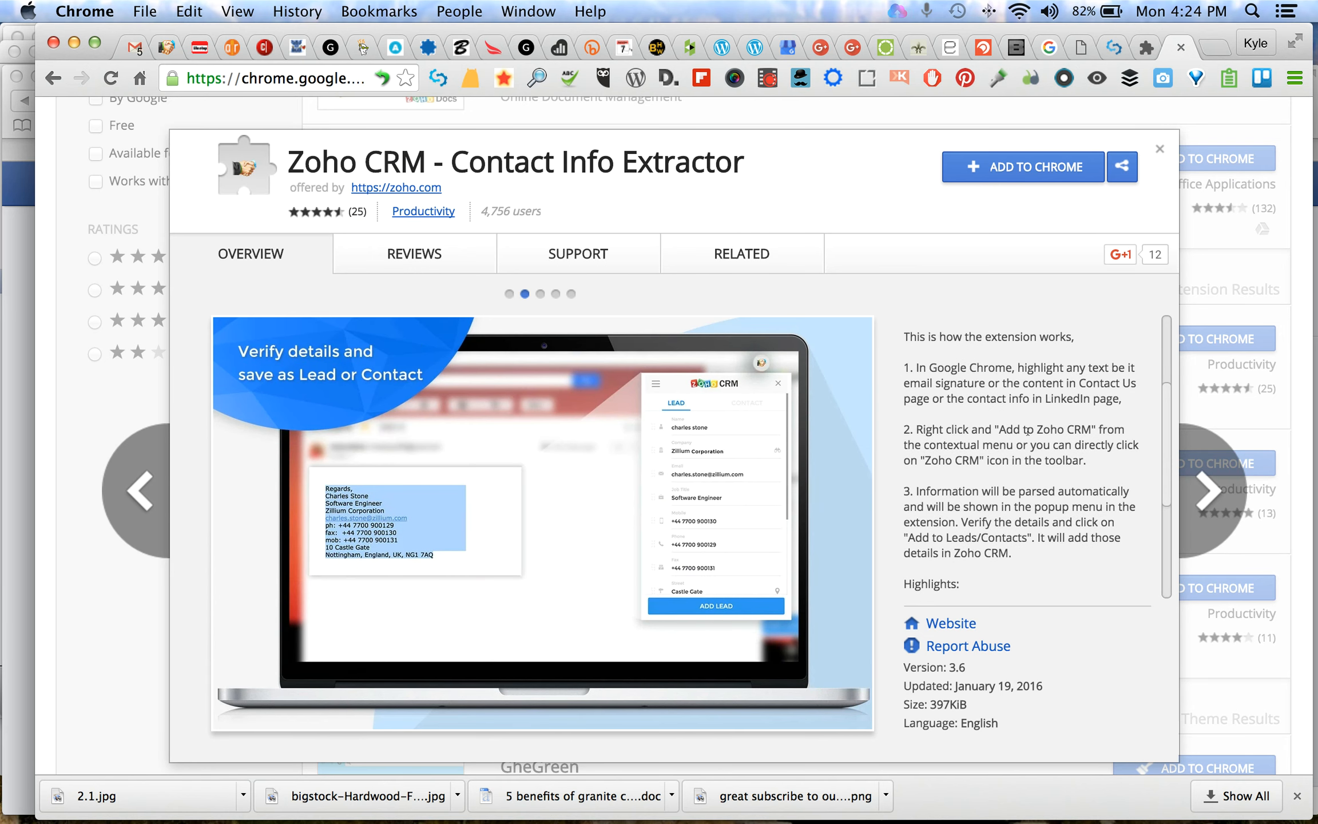
{"action": "left_click", "coordinate": [1206, 490]}
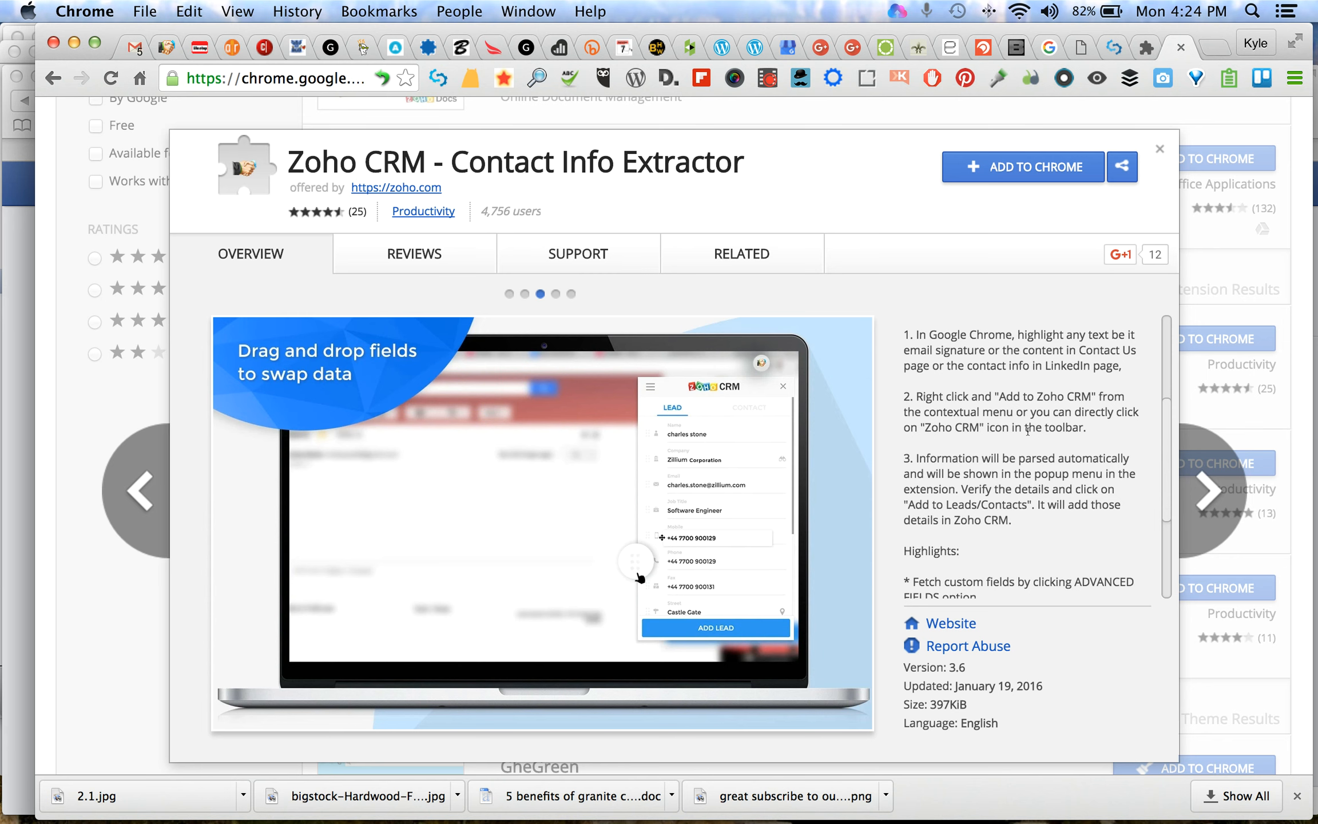
{"action": "left_click", "coordinate": [1206, 490]}
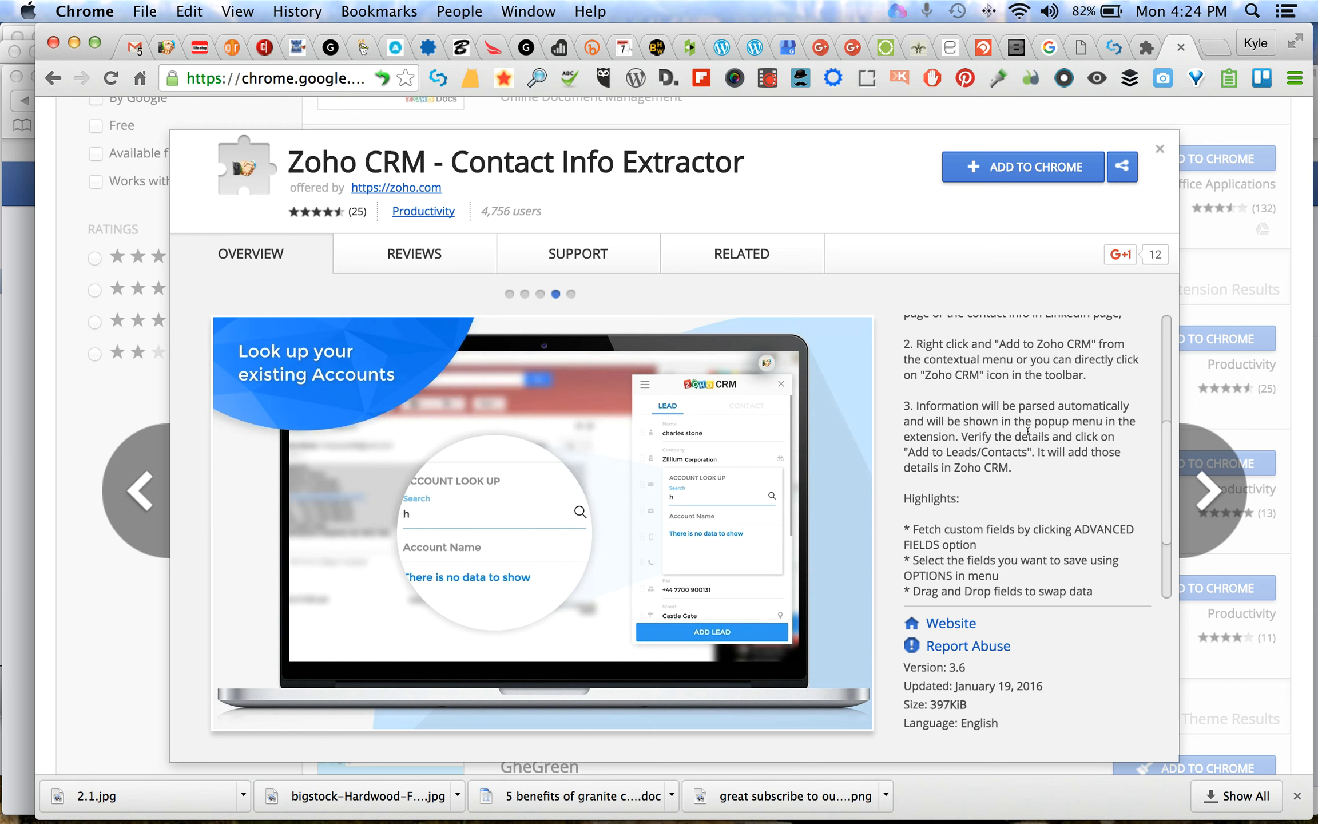
{"action": "scroll", "scroll_direction": "down", "scroll_amount": 3}
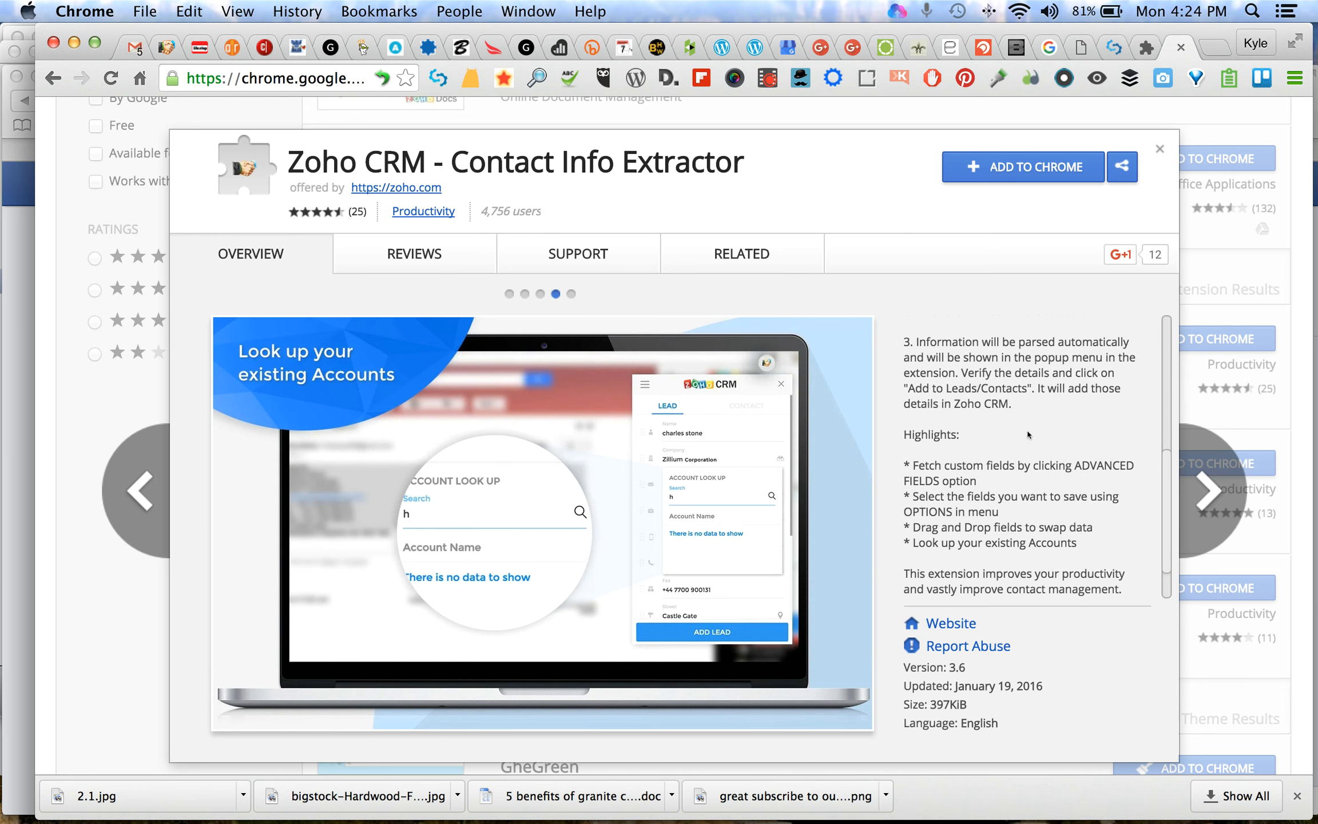
{"action": "left_click", "coordinate": [1207, 490]}
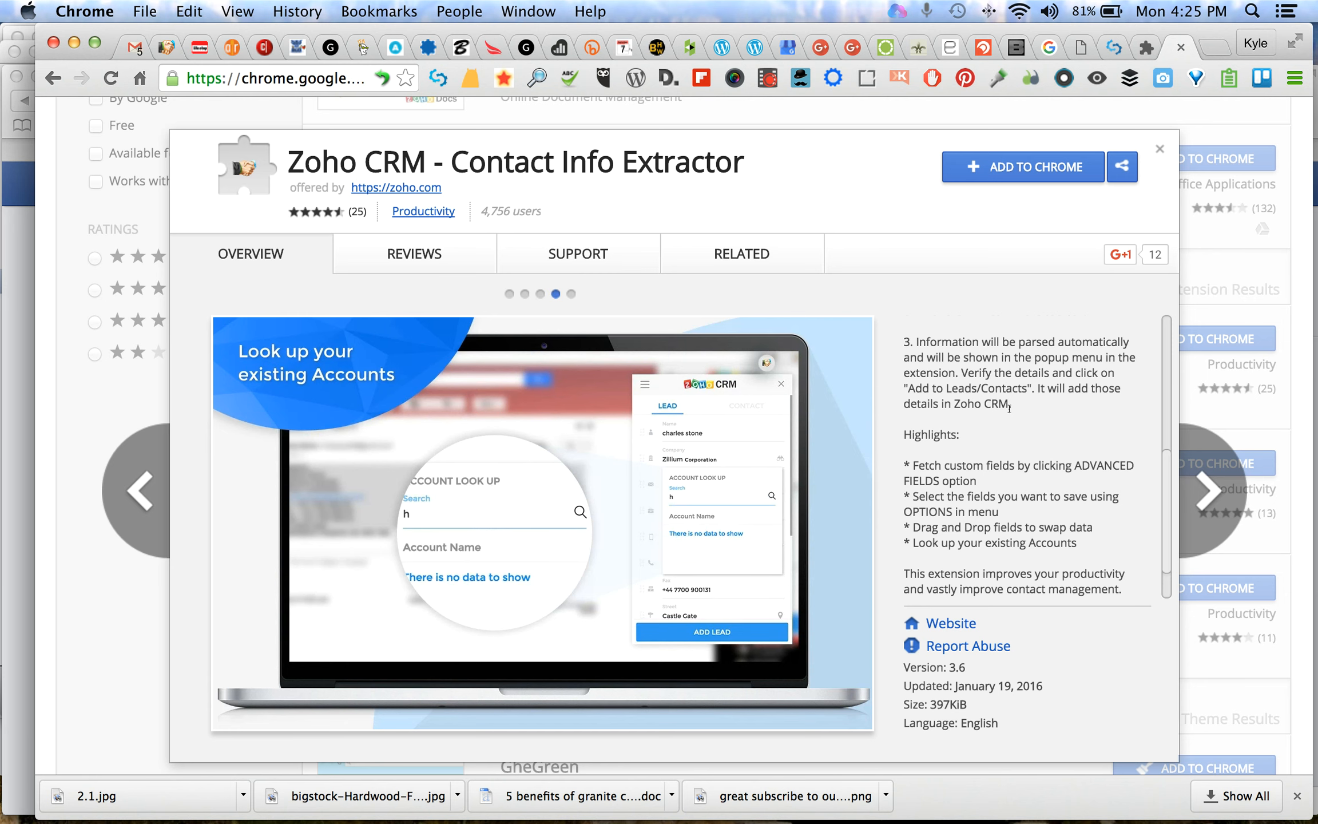
{"action": "mouse_move", "coordinate": [396, 188]}
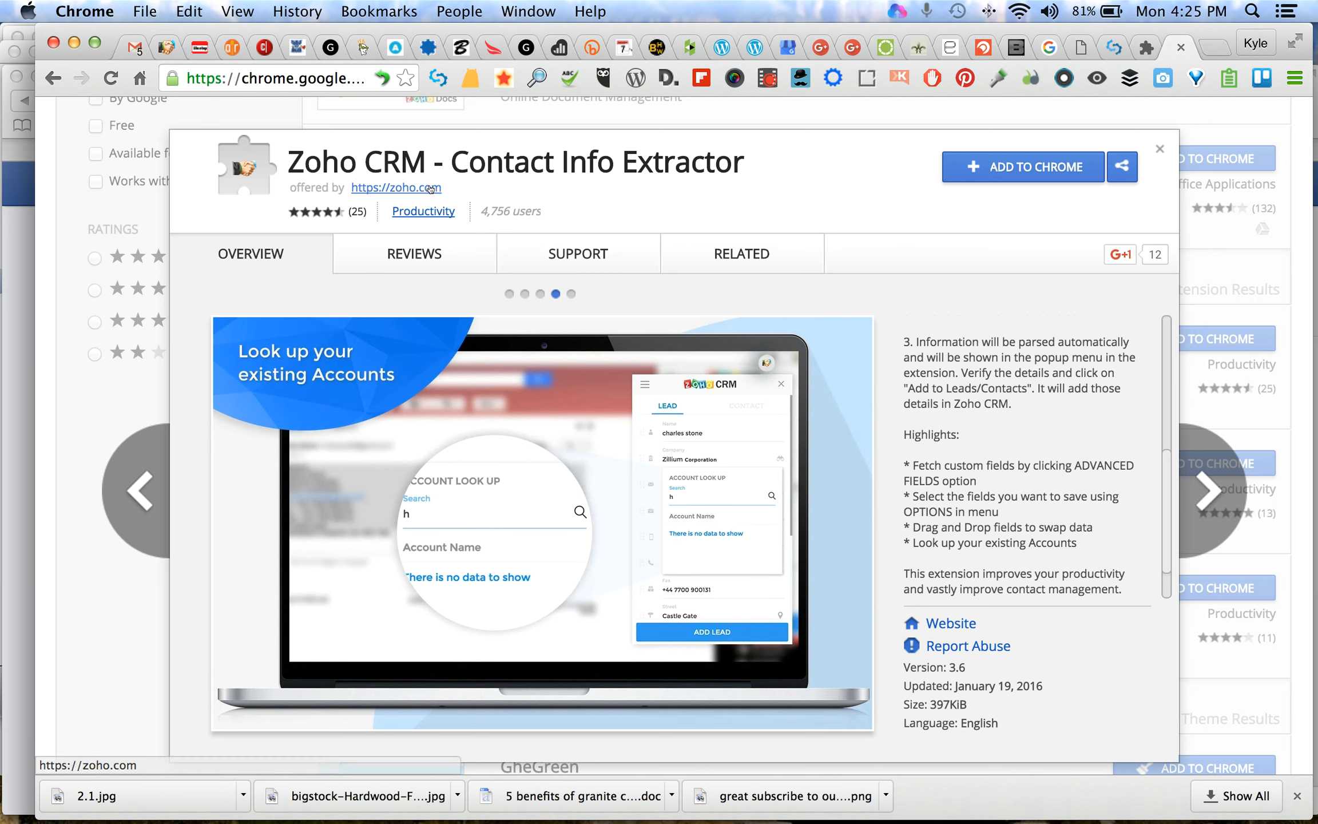
{"action": "left_click", "coordinate": [1206, 492]}
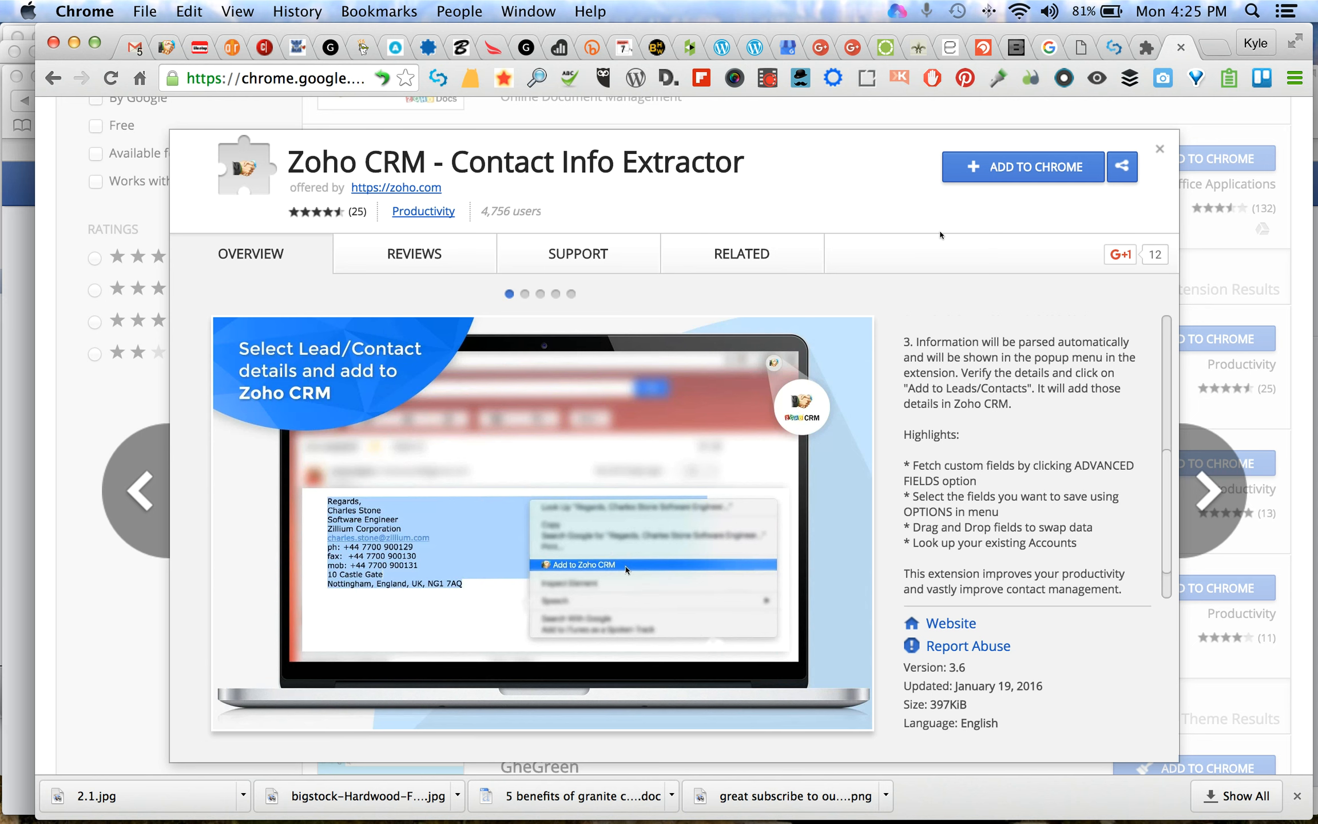
{"action": "left_click", "coordinate": [1205, 490]}
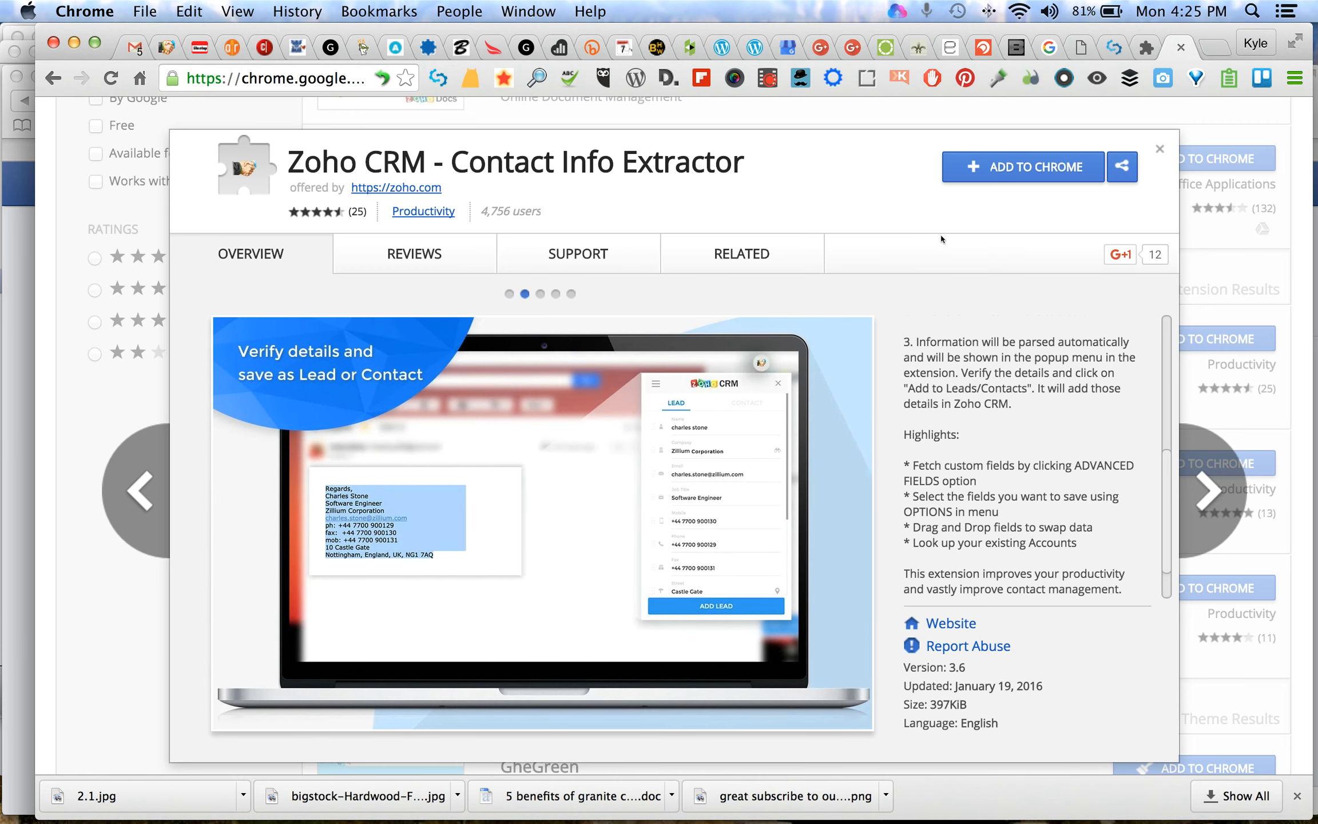
{"action": "left_click", "coordinate": [1206, 491]}
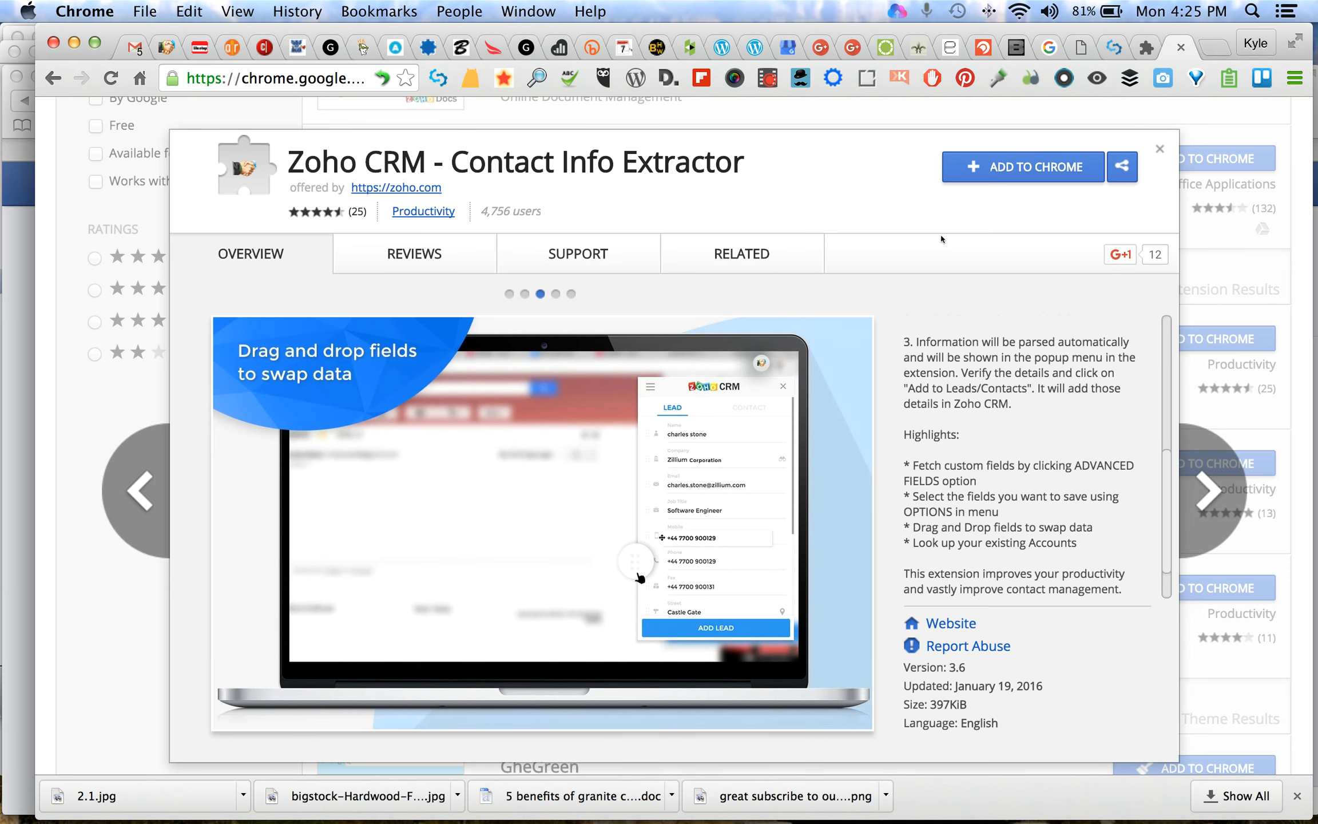
{"action": "left_click", "coordinate": [1206, 491]}
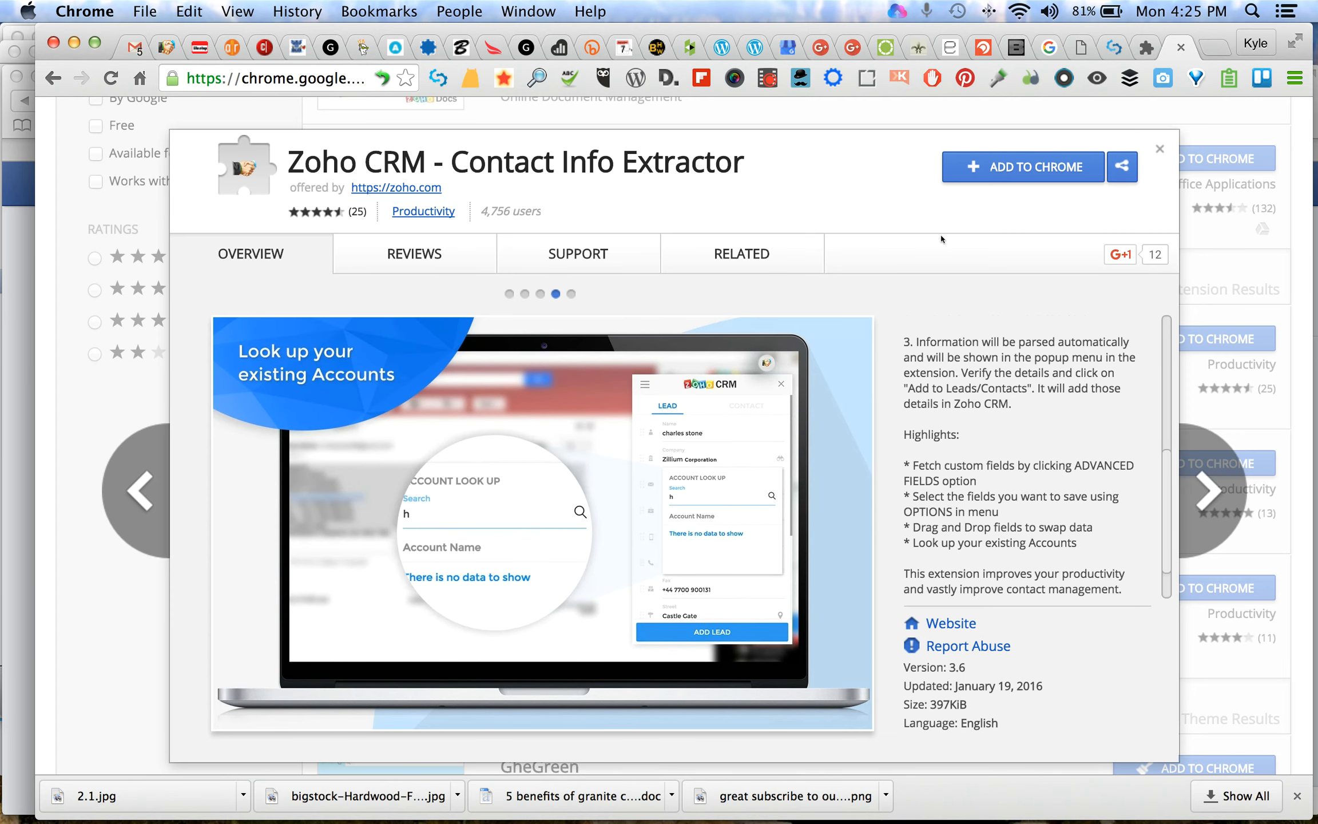
{"action": "left_click", "coordinate": [1206, 492]}
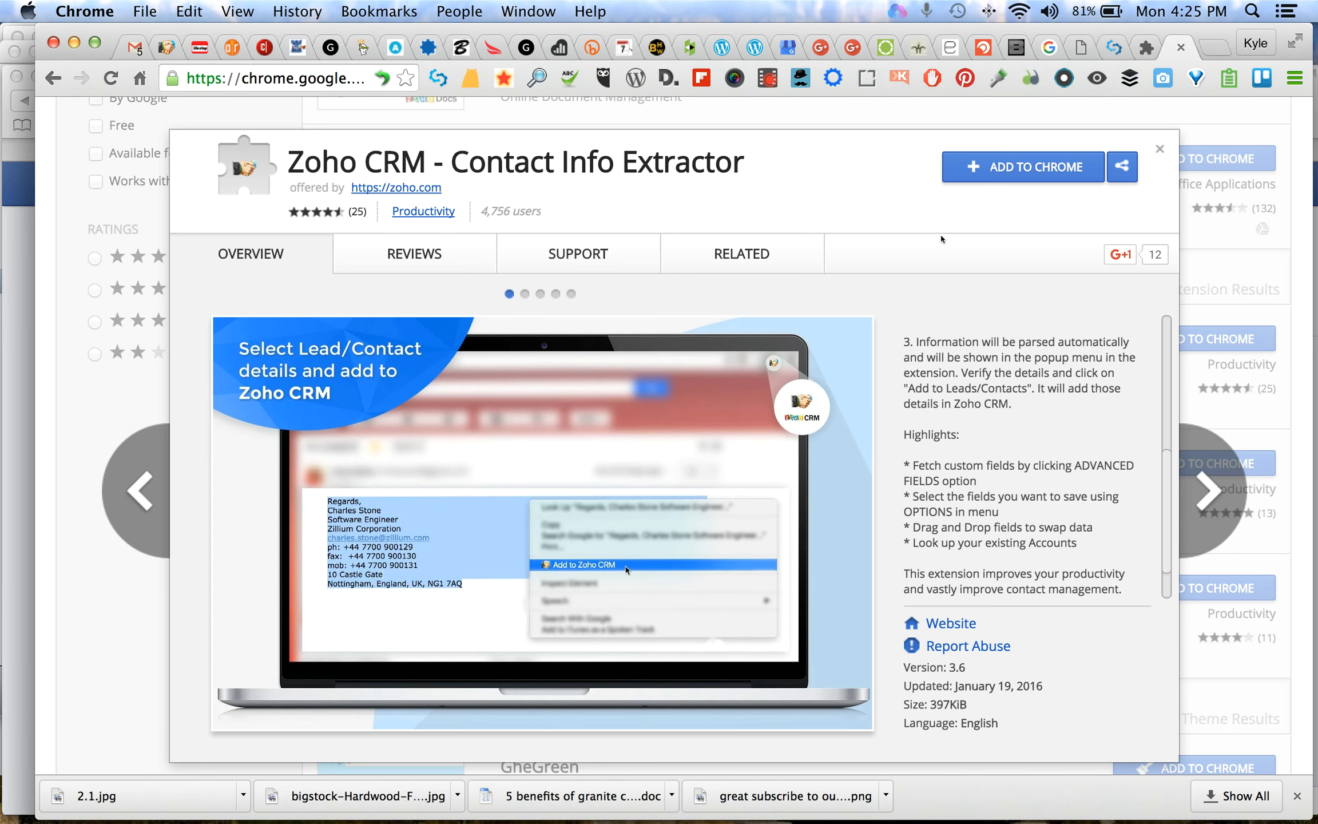
{"action": "mouse_move", "coordinate": [1305, 65]}
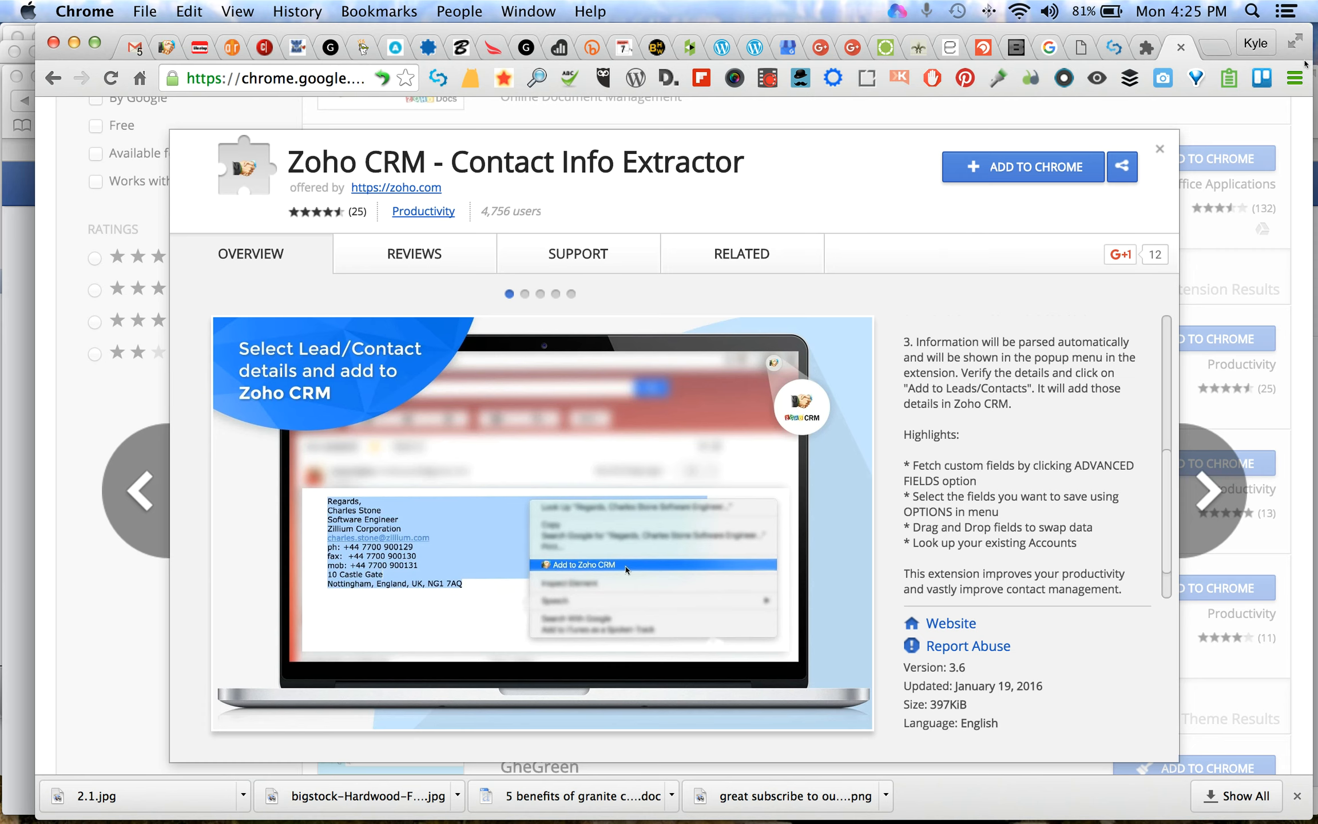
Advance the Zoho CRM extension's screenshot carousel to the image about looking up existing Accounts
{"action": "left_click", "coordinate": [1294, 78]}
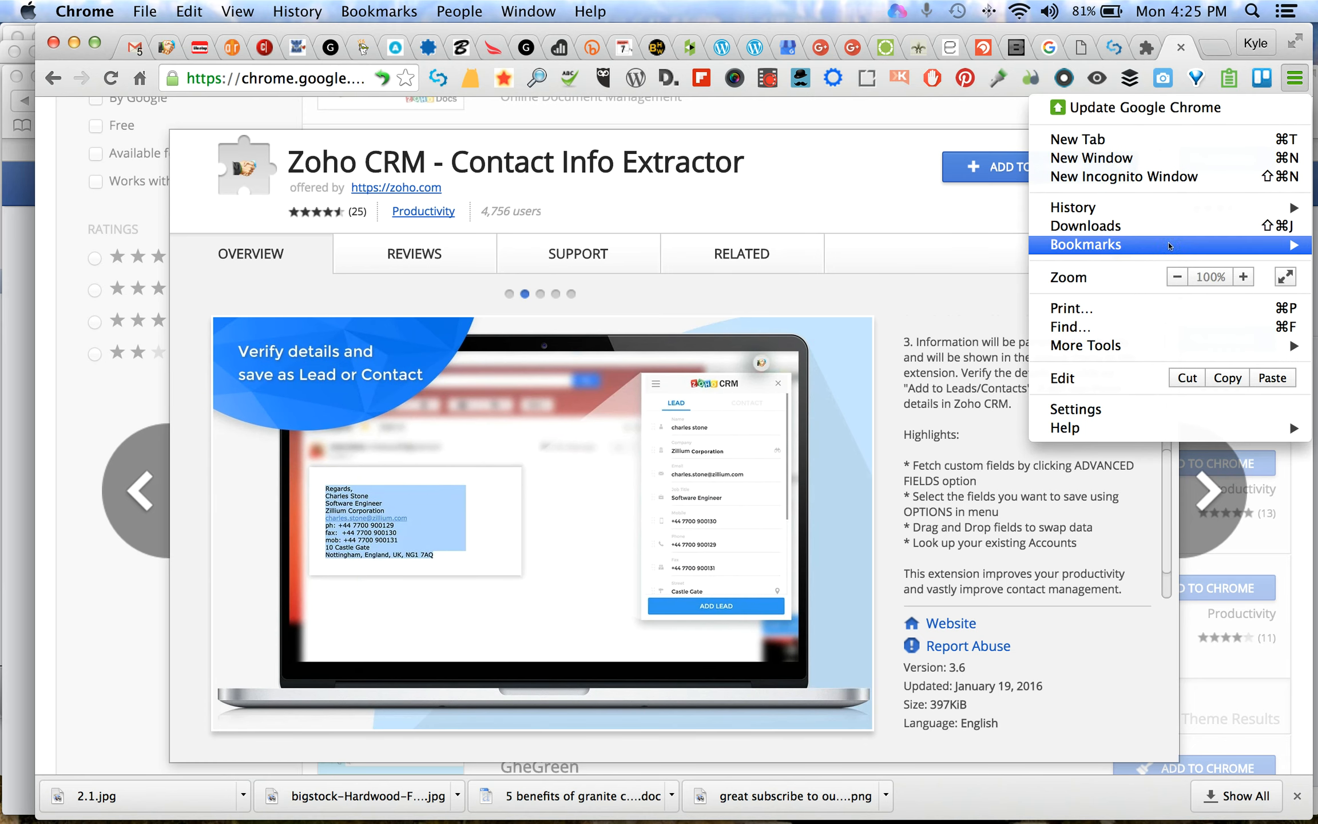
{"action": "mouse_move", "coordinate": [1085, 344]}
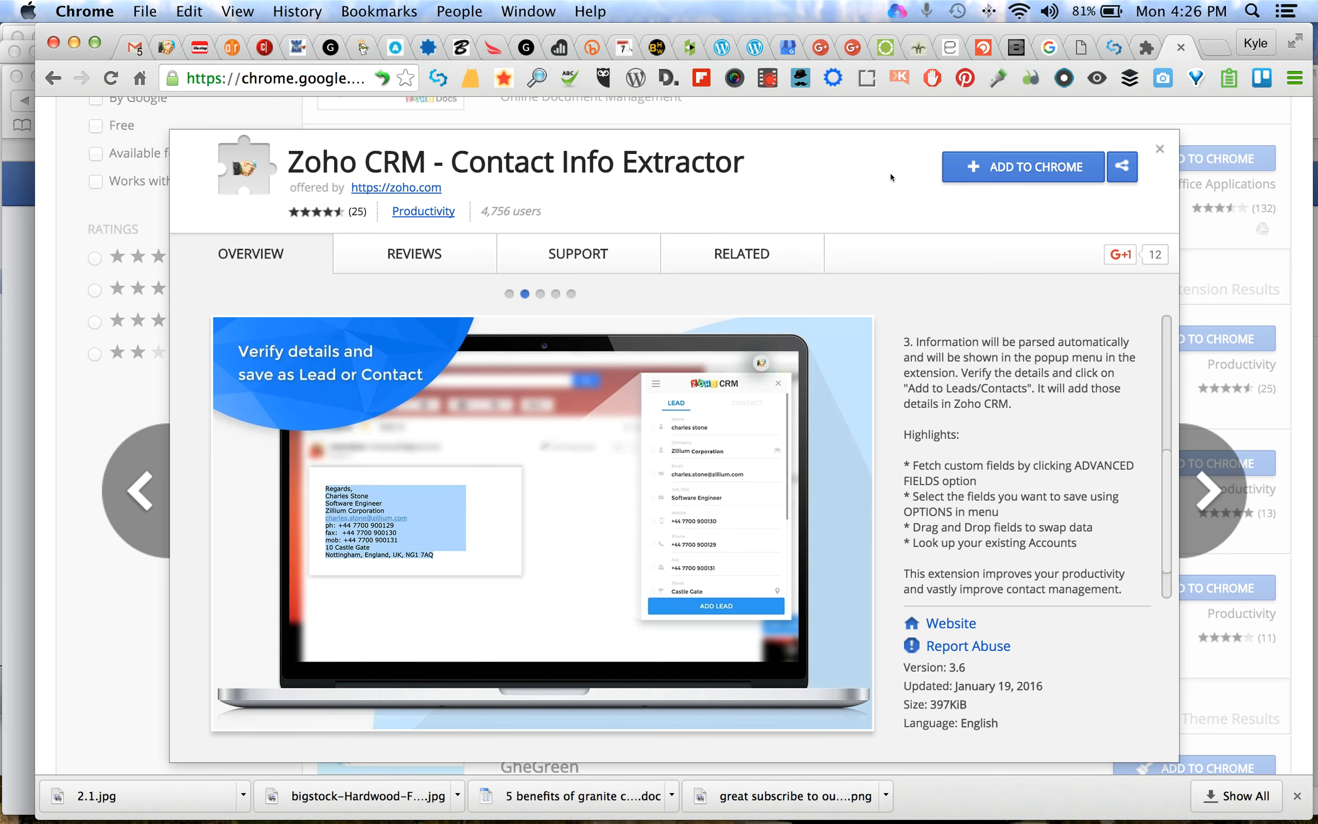
{"action": "left_click", "coordinate": [1205, 492]}
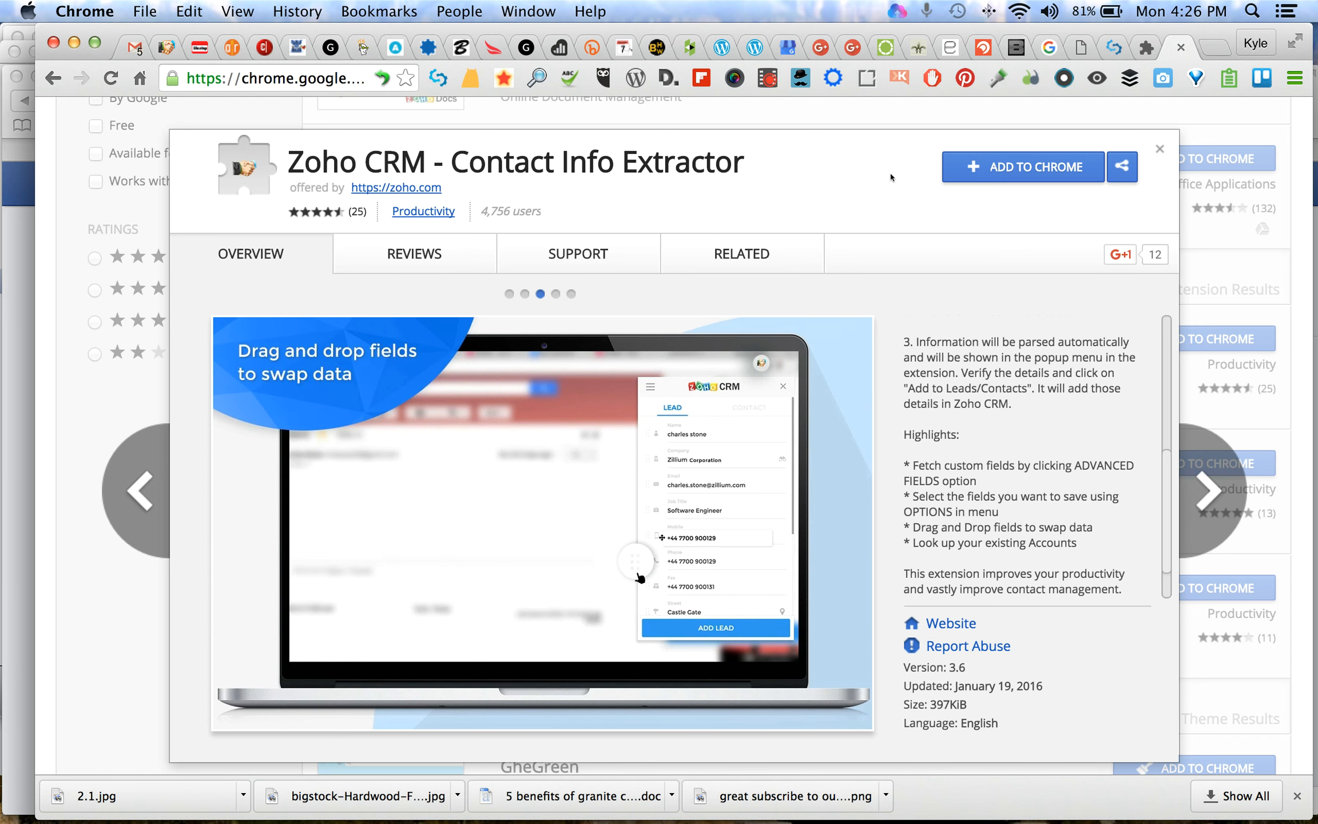
{"action": "left_click", "coordinate": [1206, 492]}
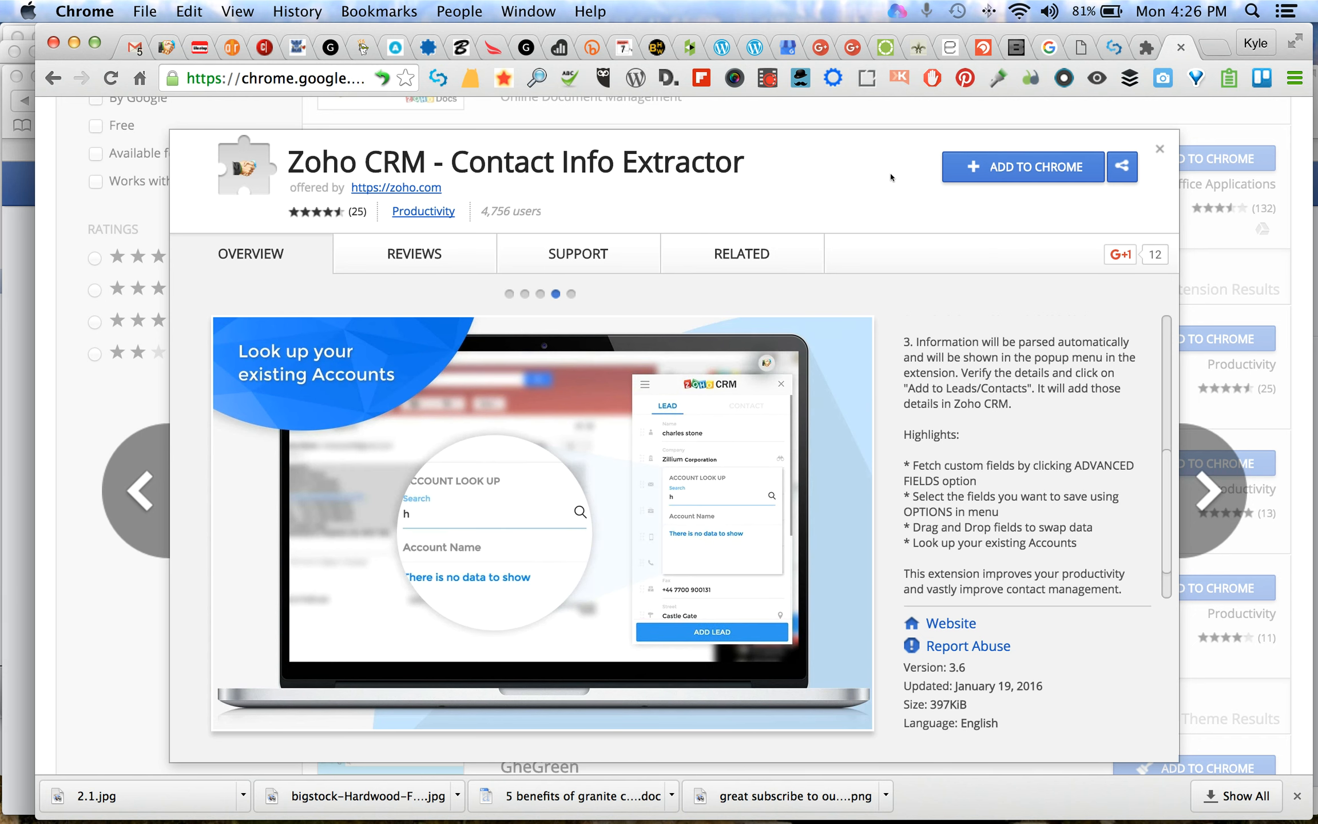